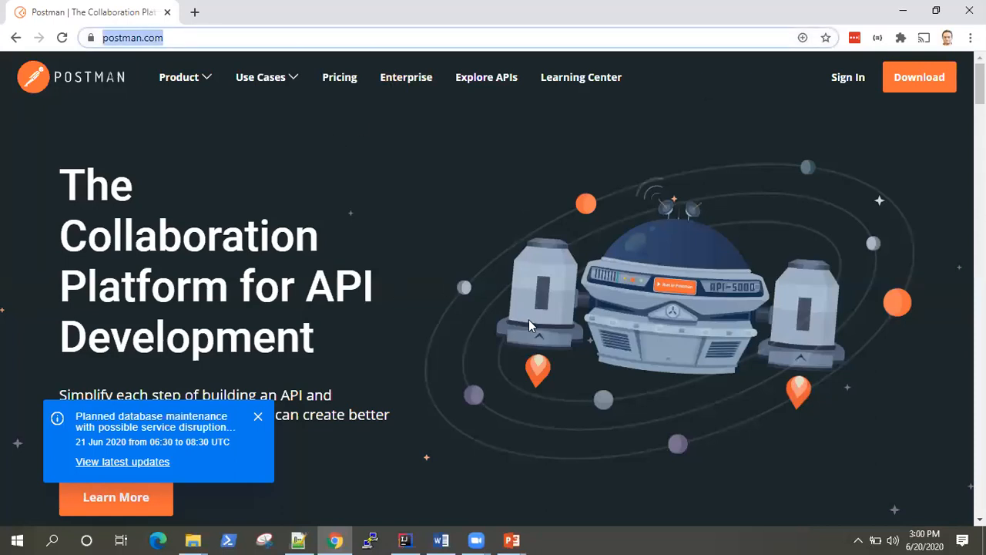
# Scroll through the postman.com homepage and close the planned database maintenance notice
pyautogui.scroll(-3)
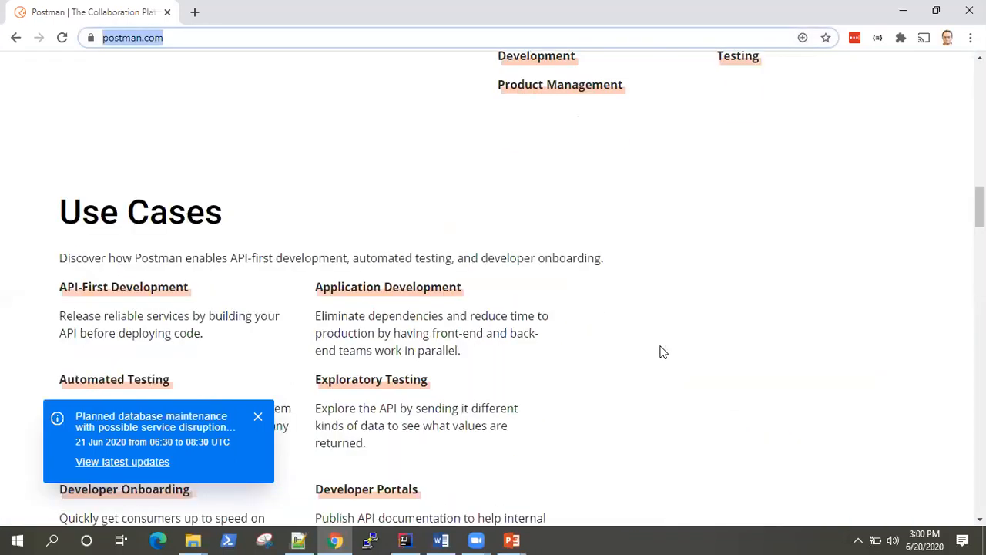
pyautogui.scroll(3)
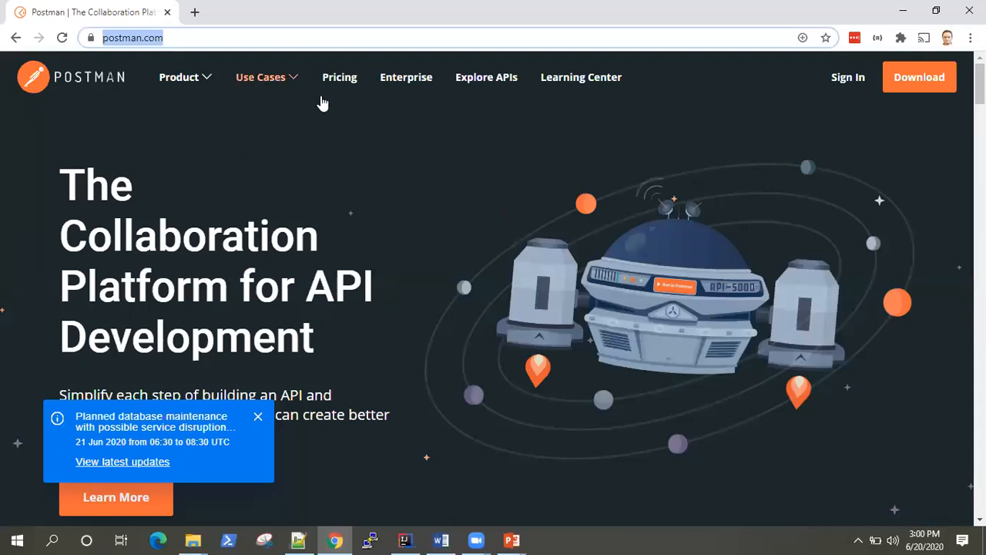
pyautogui.moveTo(572, 184)
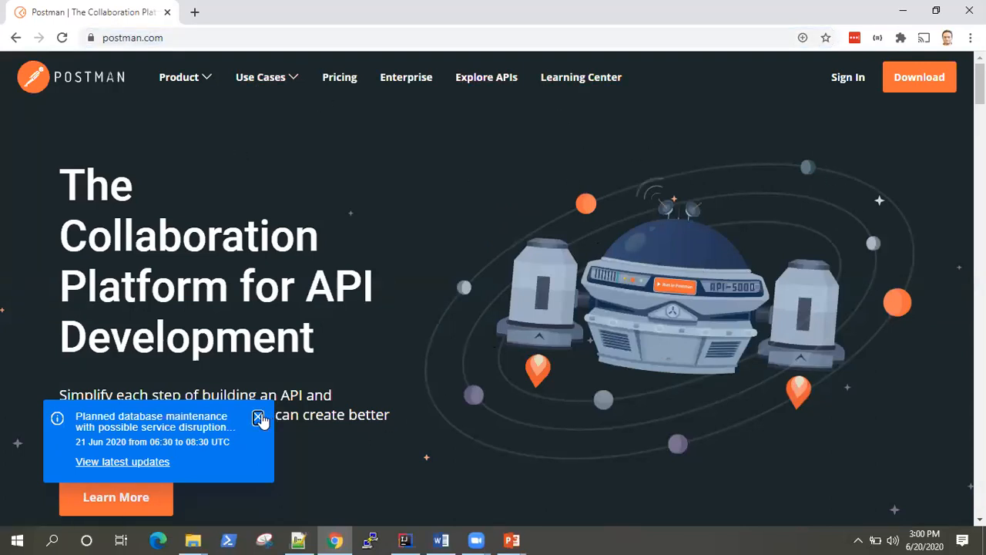
pyautogui.click(259, 418)
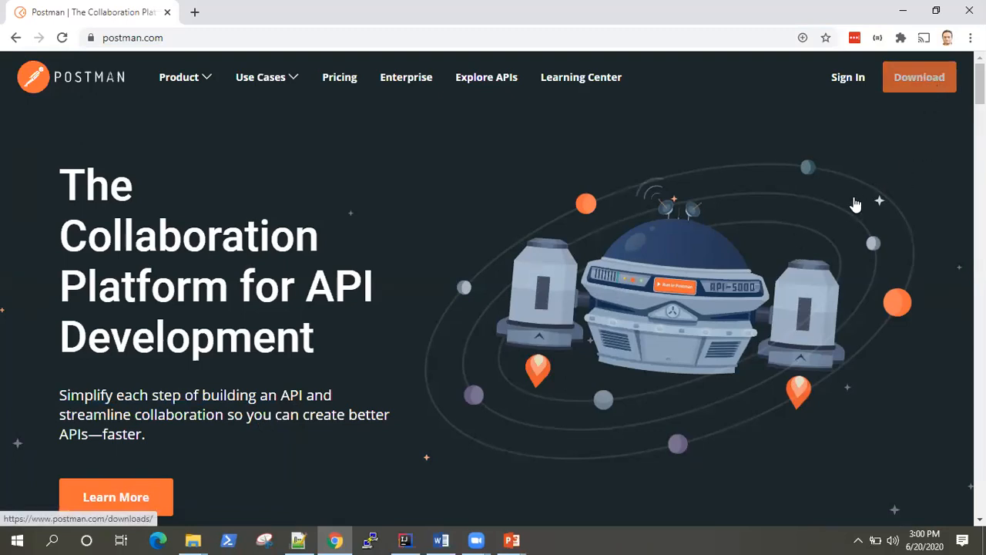
# Go to the Download Postman for Windows page (version 7.26.1) and scroll through it
pyautogui.click(919, 76)
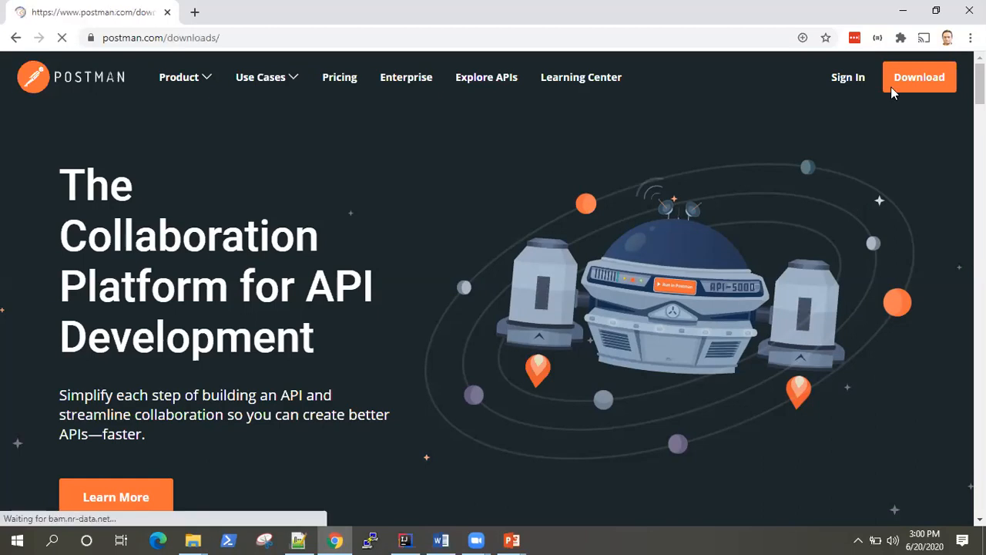
pyautogui.click(919, 77)
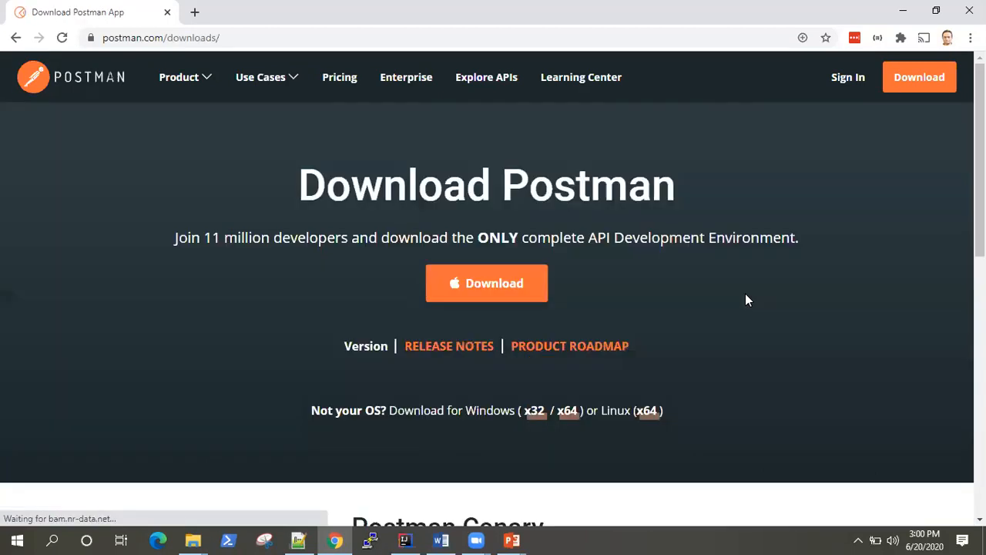
pyautogui.scroll(-3)
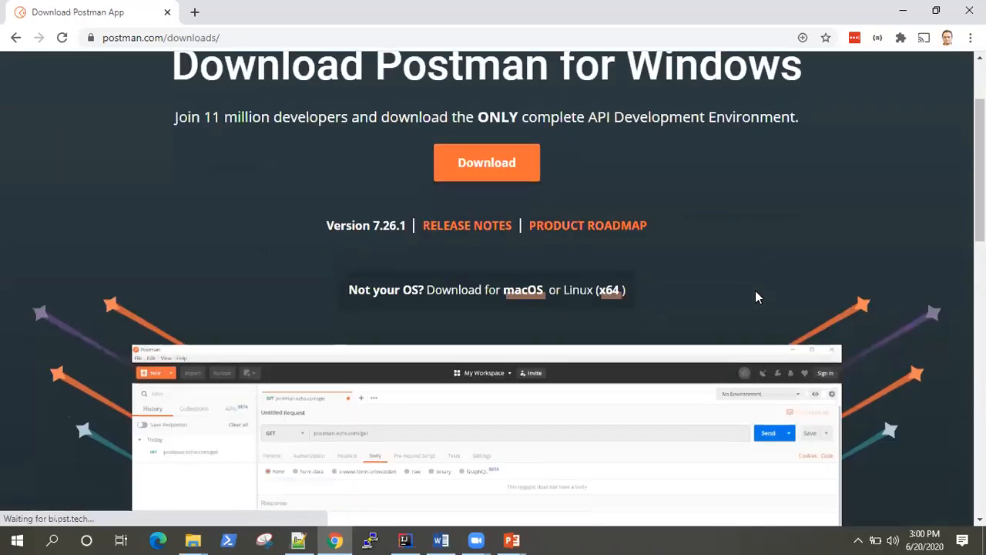
pyautogui.moveTo(638, 309)
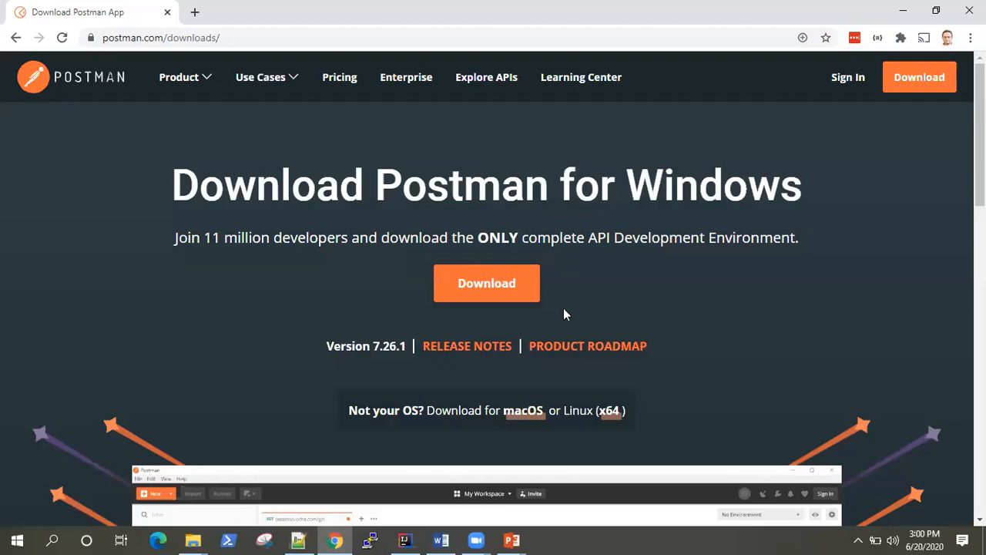
pyautogui.scroll(-3)
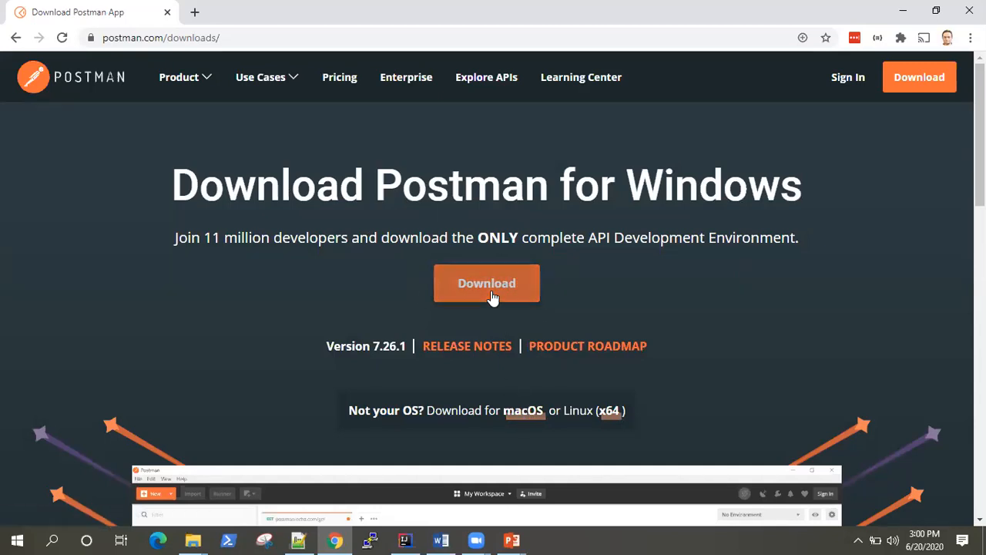
pyautogui.moveTo(523, 416)
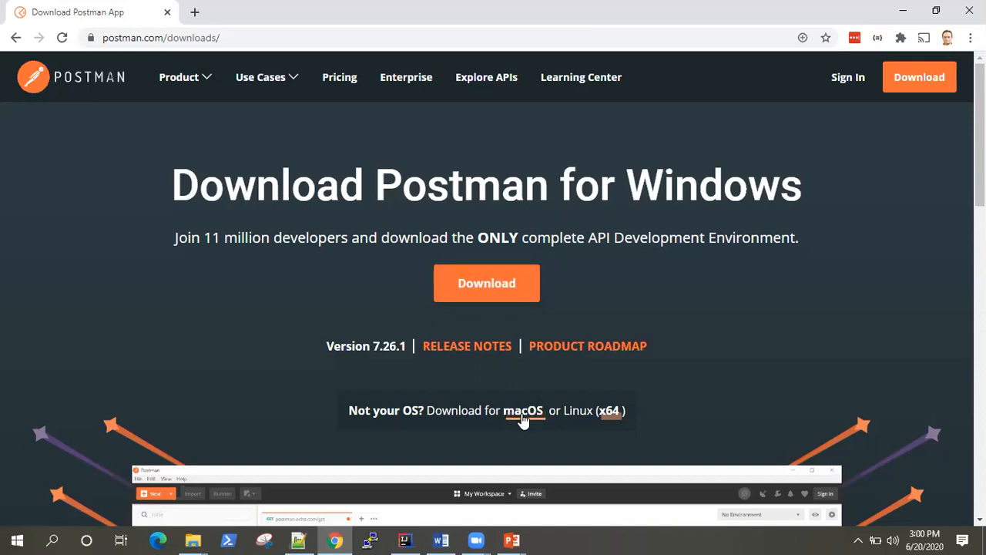
pyautogui.moveTo(522, 410)
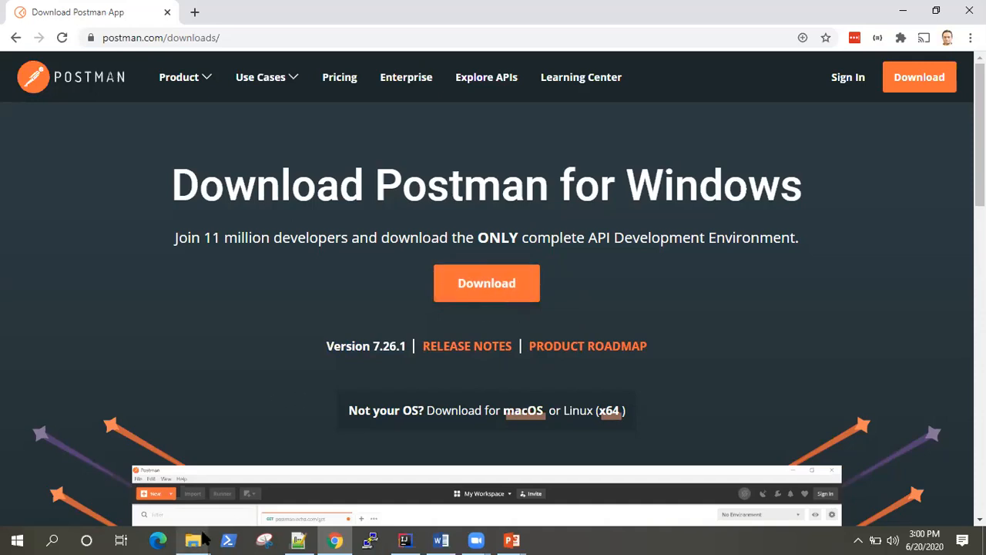
pyautogui.moveTo(192, 540)
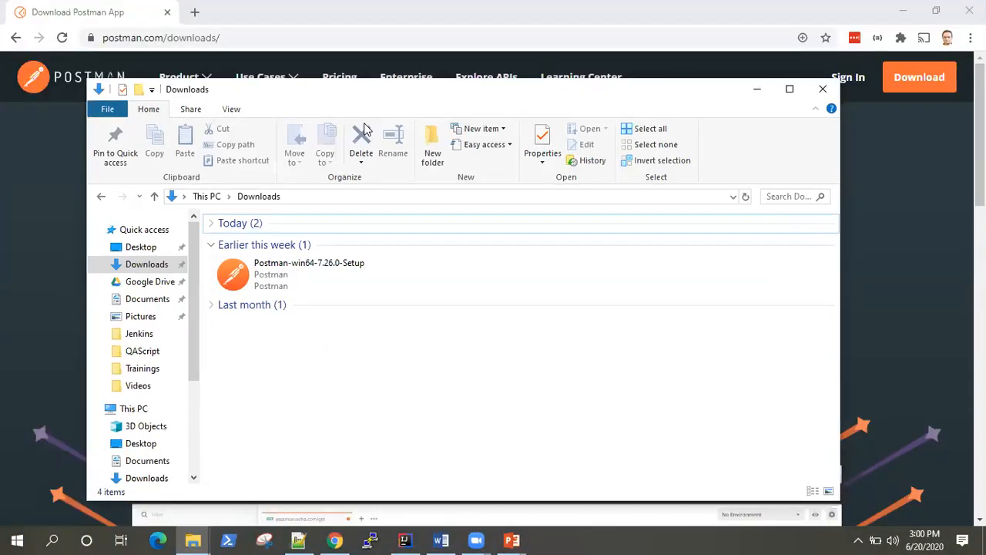
# Run the 86.7 MB Postman-win64-7.26.0-Setup installer from the Downloads folder
pyautogui.click(308, 274)
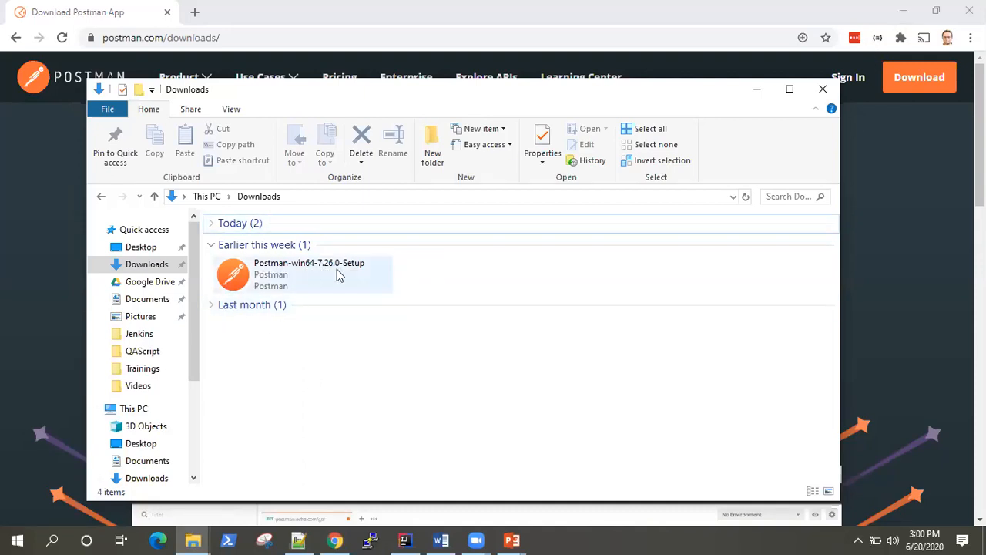
pyautogui.moveTo(337, 275)
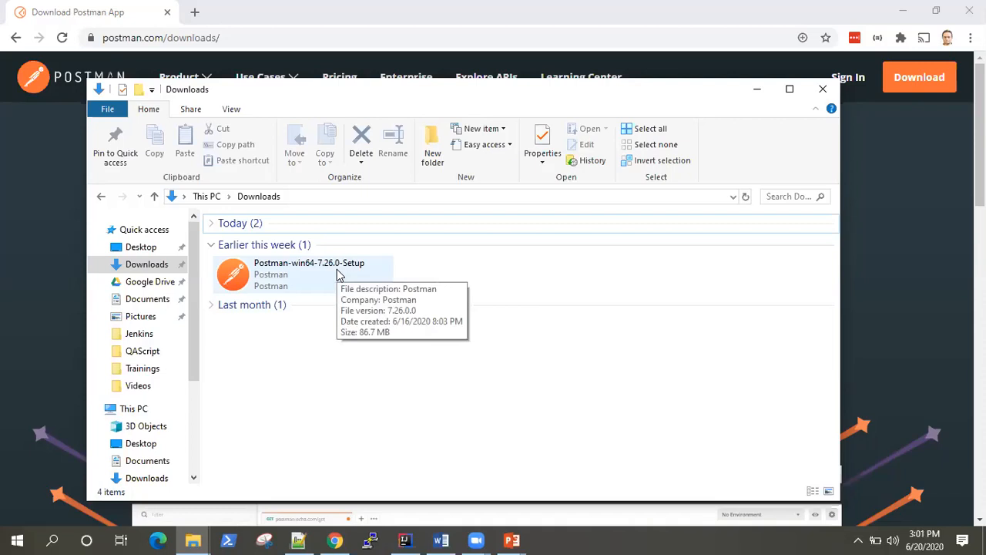
pyautogui.click(308, 275)
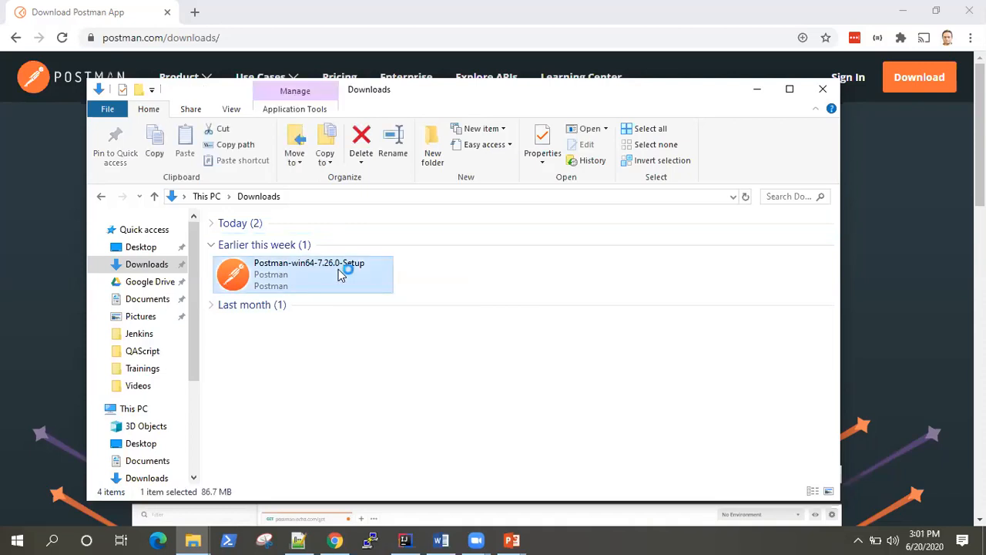
pyautogui.moveTo(555, 277)
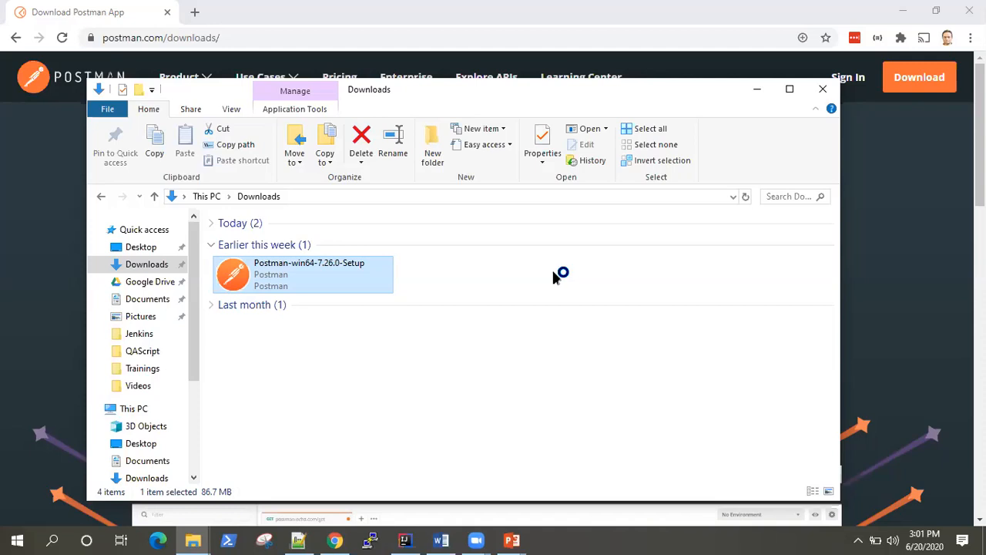
pyautogui.moveTo(555, 105)
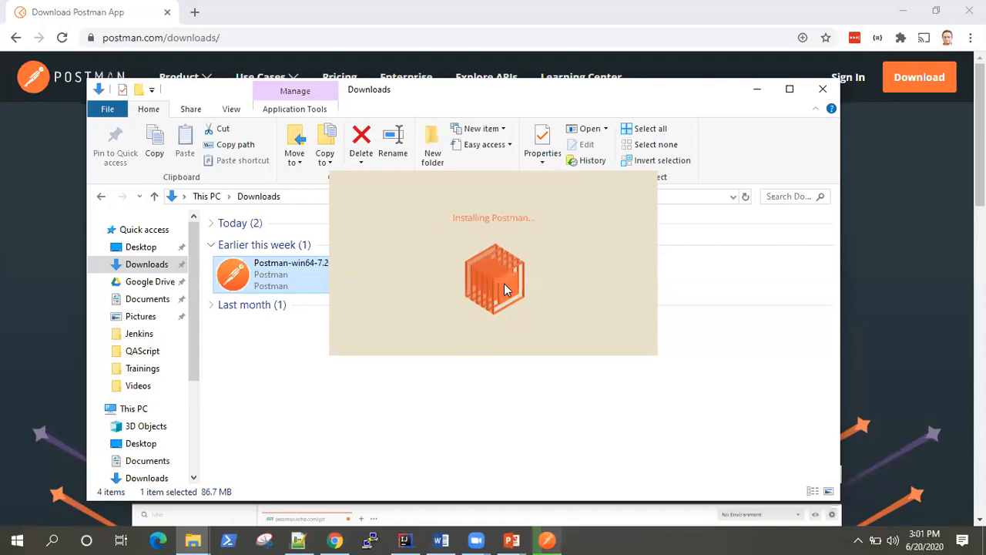
pyautogui.moveTo(550, 319)
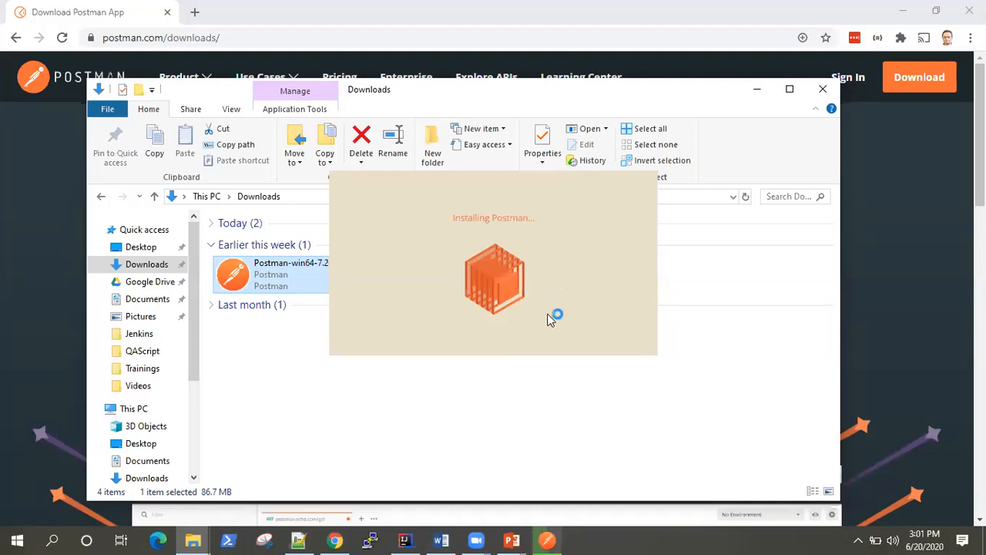
pyautogui.moveTo(622, 230)
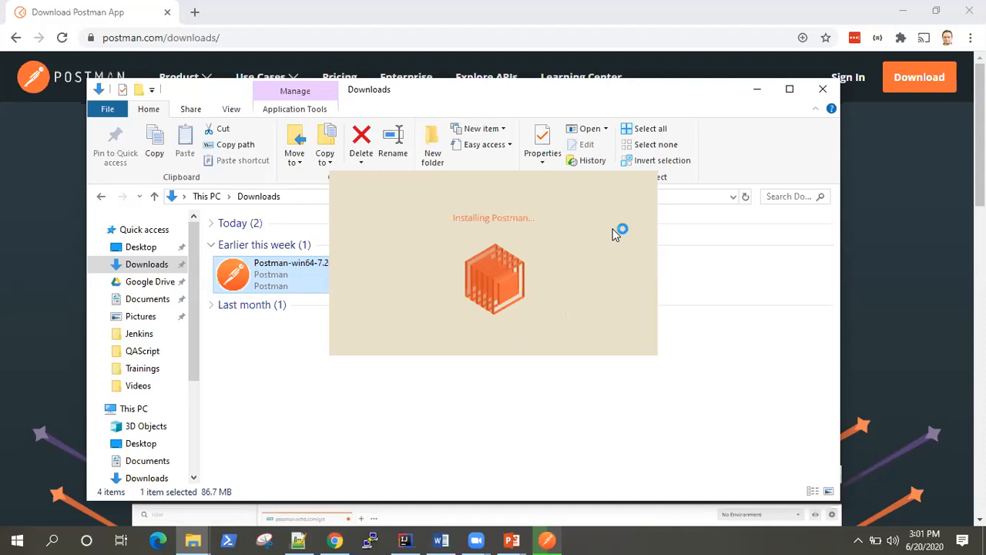
pyautogui.moveTo(731, 279)
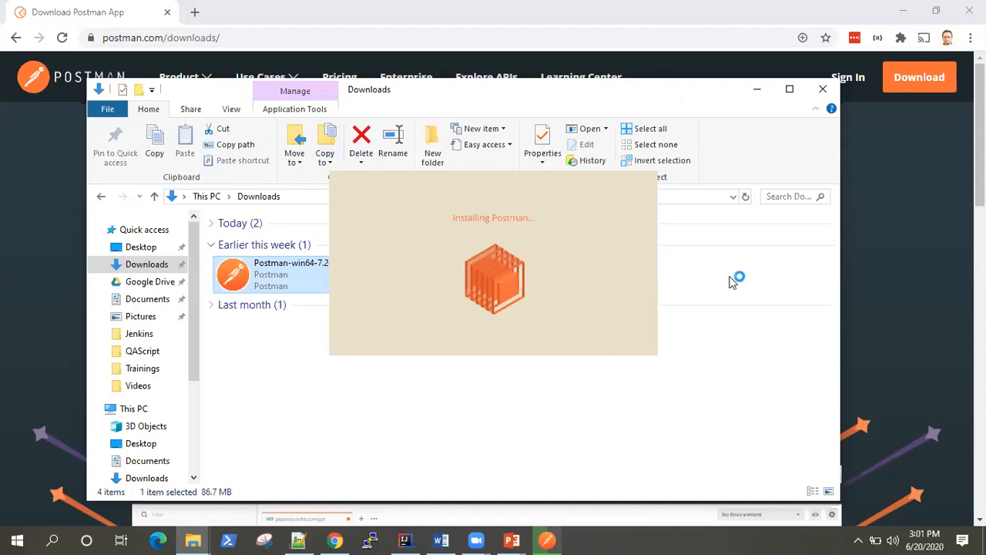
pyautogui.moveTo(499, 344)
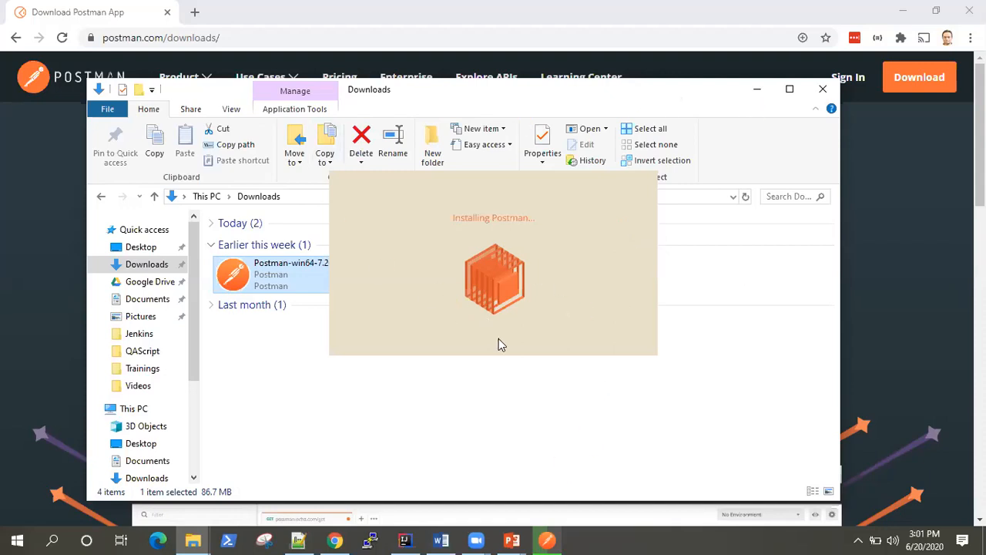
pyautogui.moveTo(600, 244)
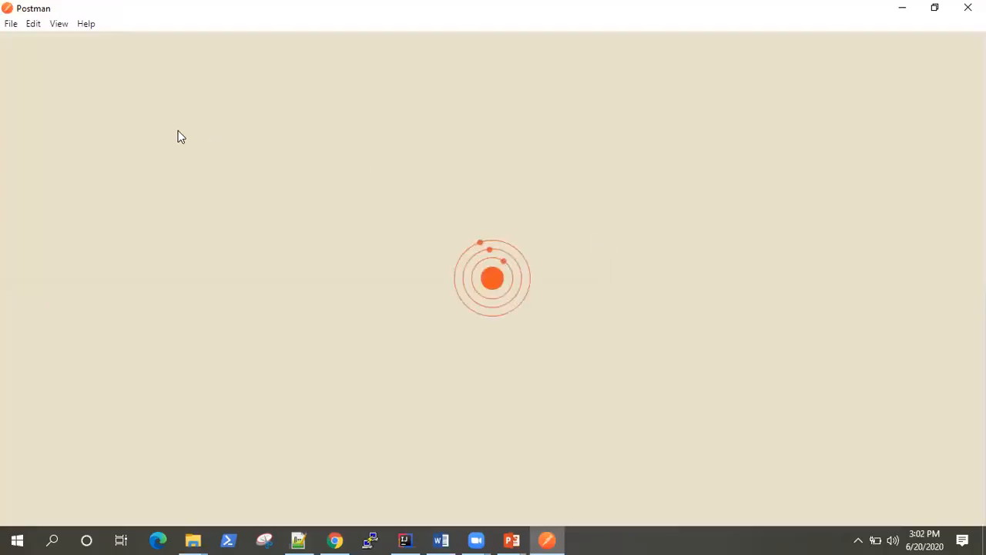
pyautogui.moveTo(83, 109)
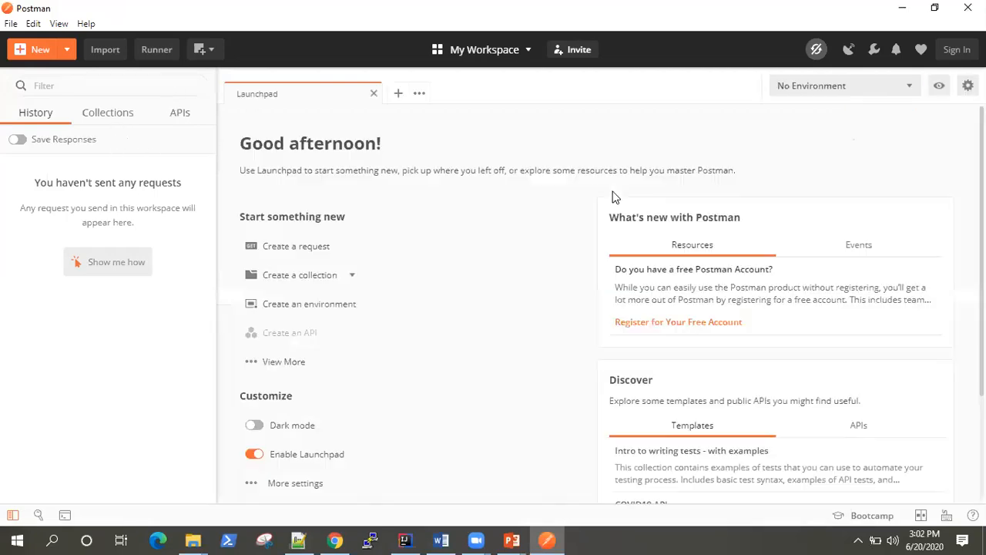
pyautogui.moveTo(543, 315)
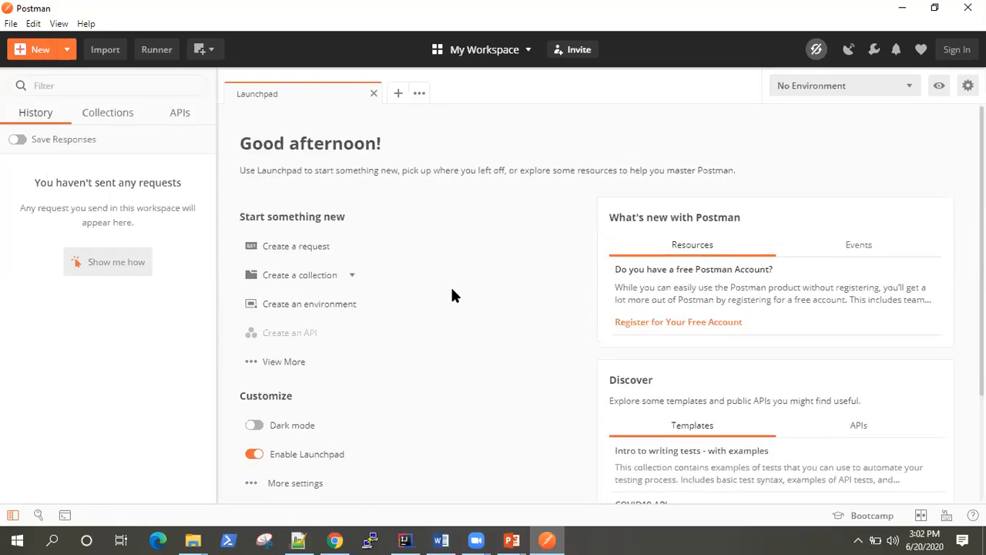
pyautogui.moveTo(299, 274)
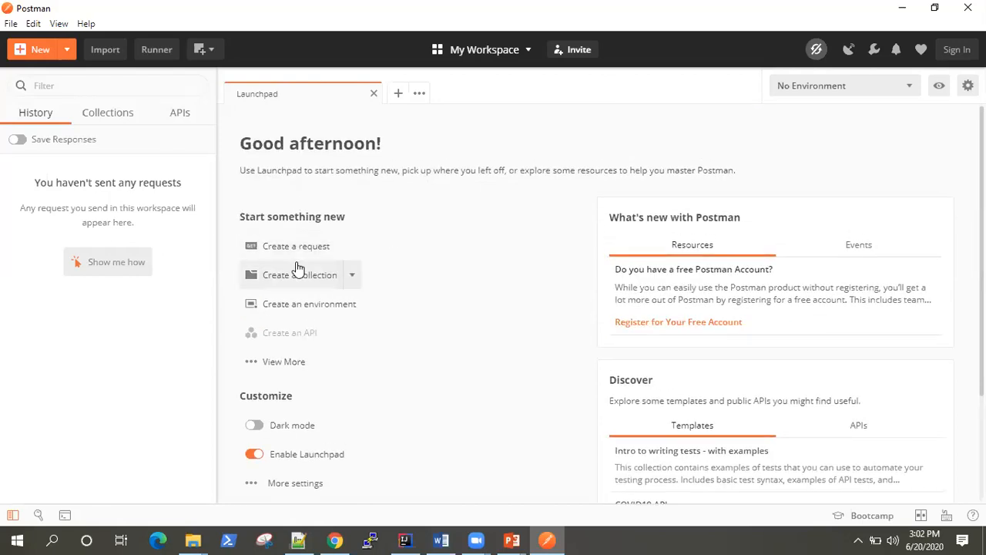
# Create a new untitled GET request tab from the Launchpad
pyautogui.click(296, 246)
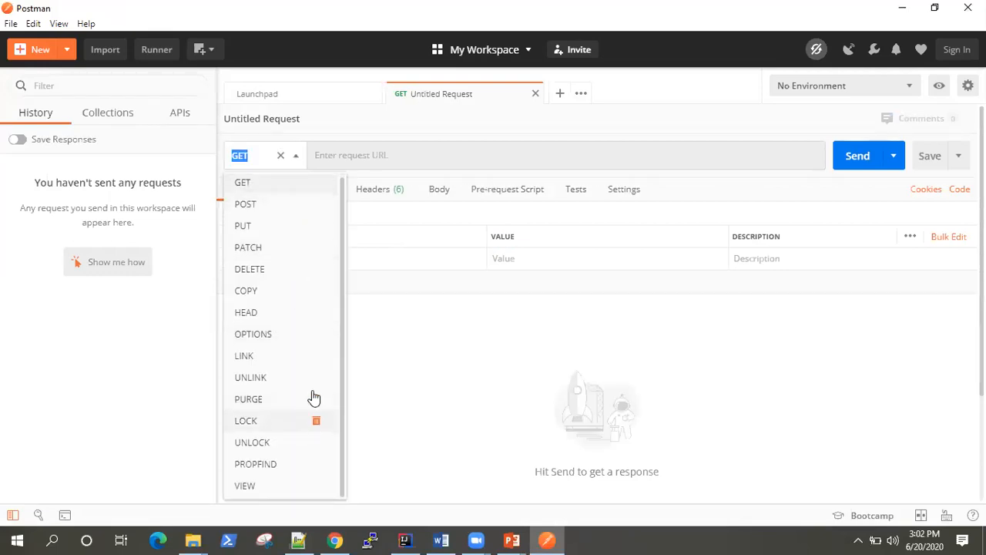
pyautogui.moveTo(296, 392)
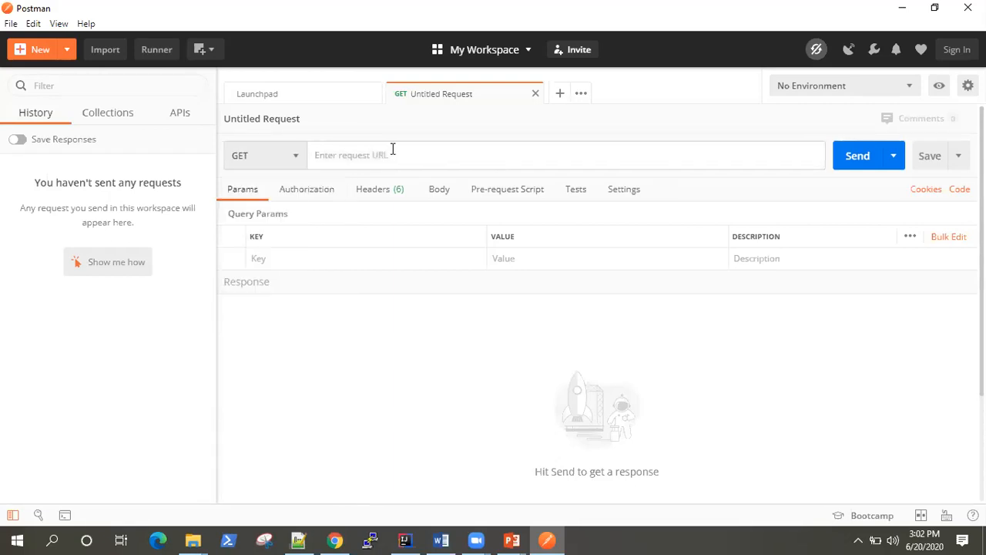
pyautogui.moveTo(680, 273)
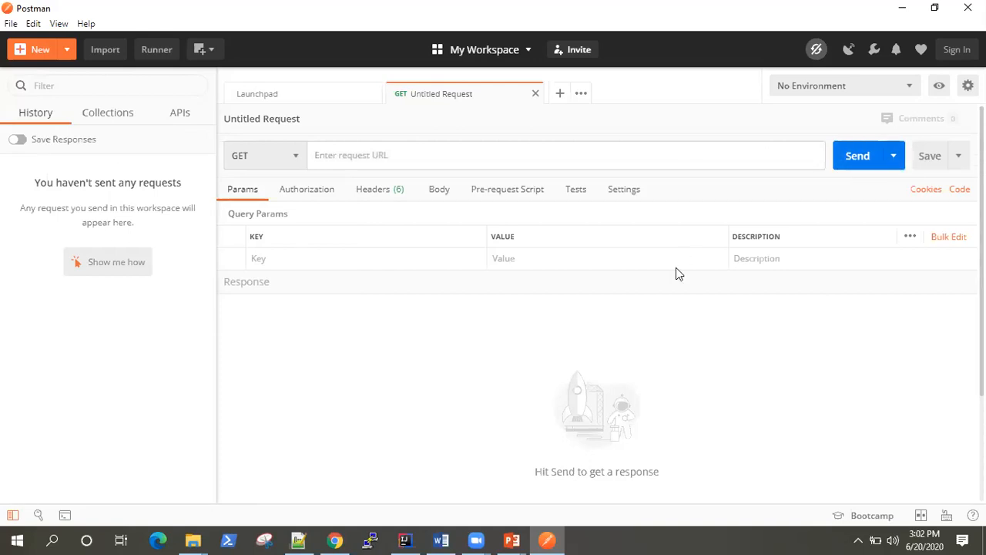
pyautogui.moveTo(410, 316)
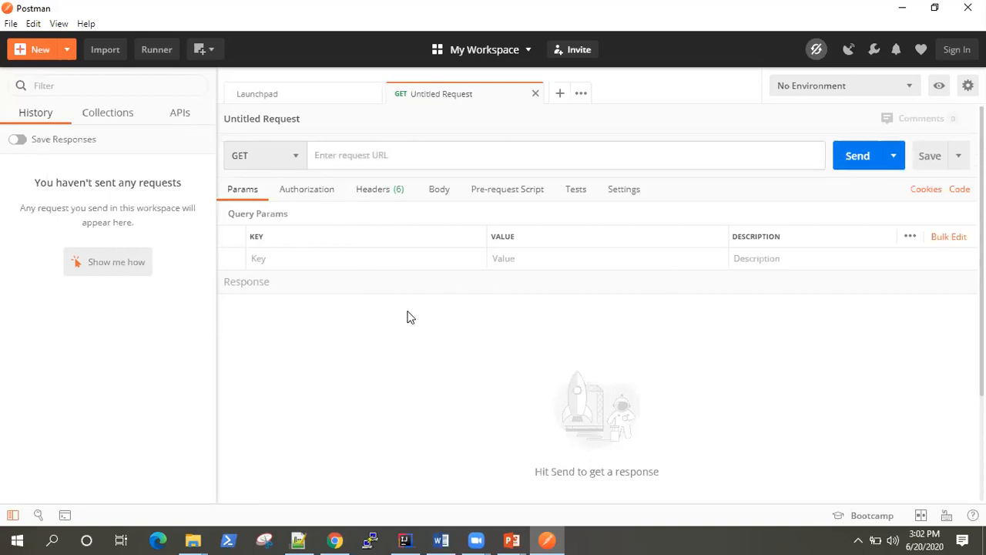
pyautogui.moveTo(769, 141)
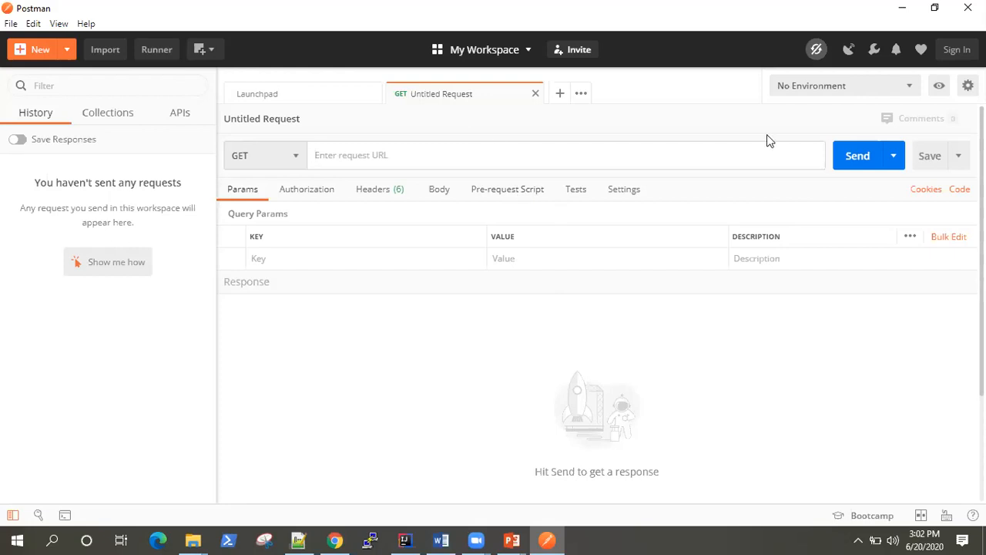
pyautogui.click(840, 86)
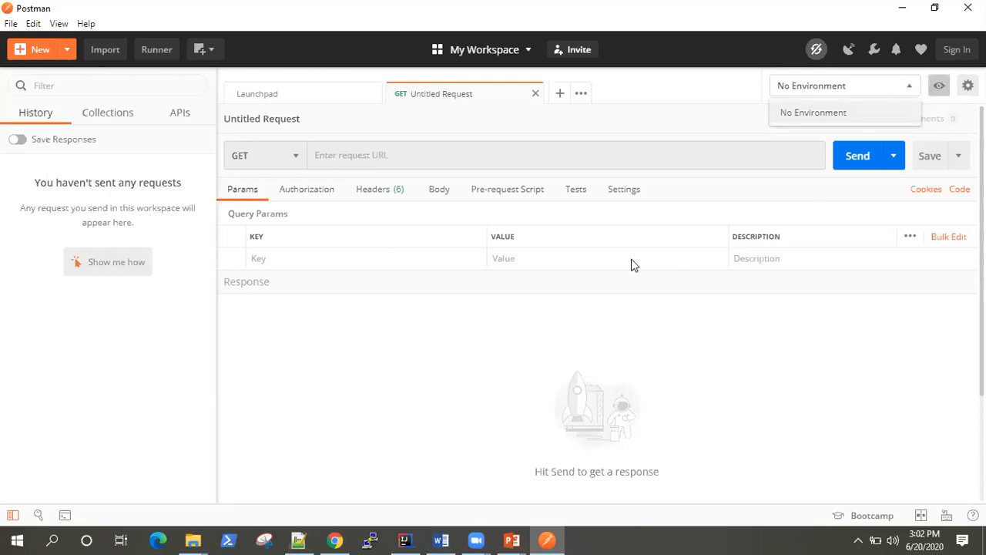
pyautogui.click(938, 86)
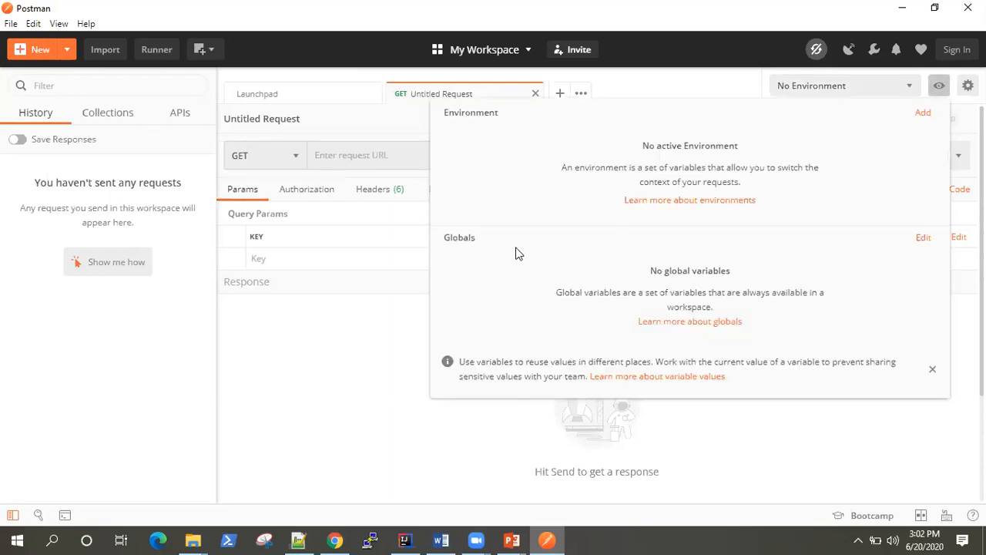
pyautogui.moveTo(865, 447)
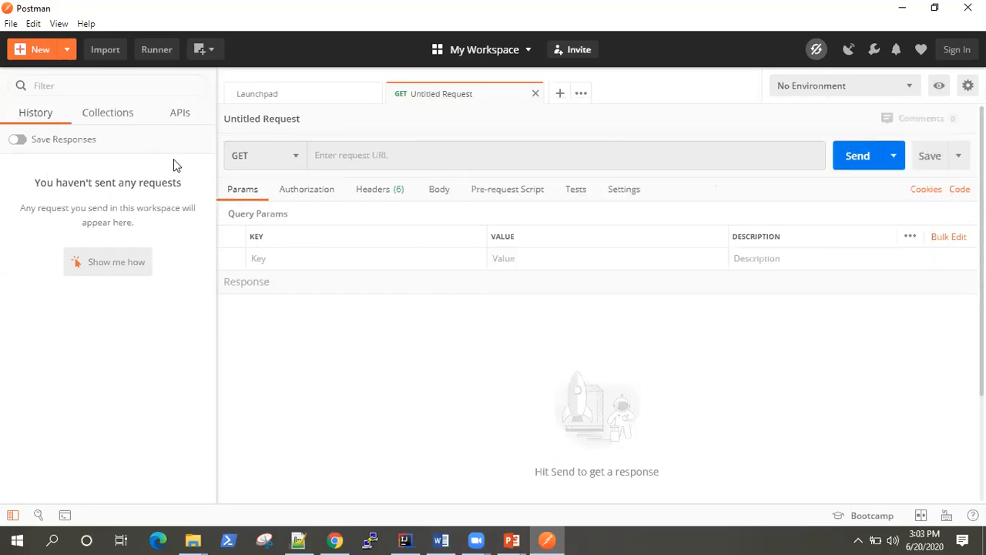
pyautogui.moveTo(116, 261)
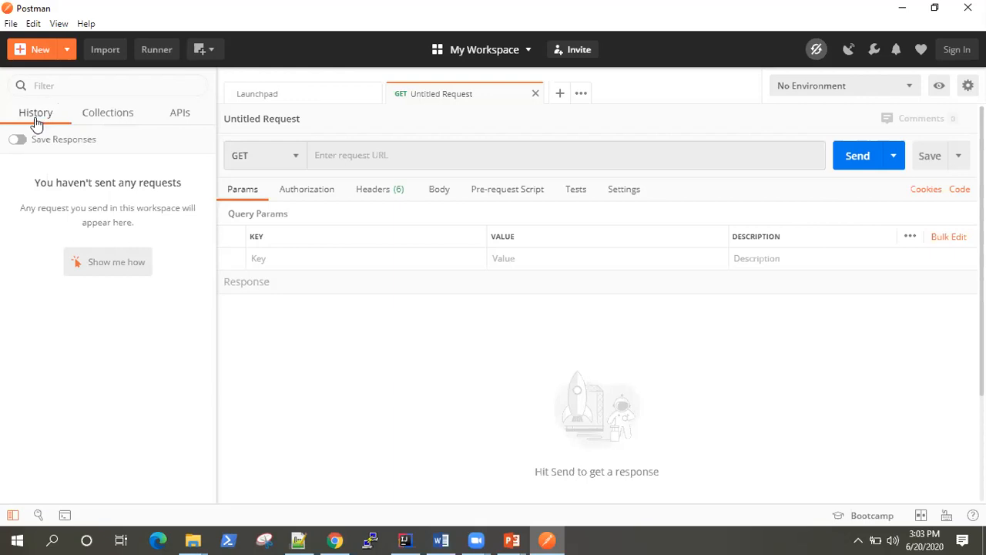
pyautogui.moveTo(66, 124)
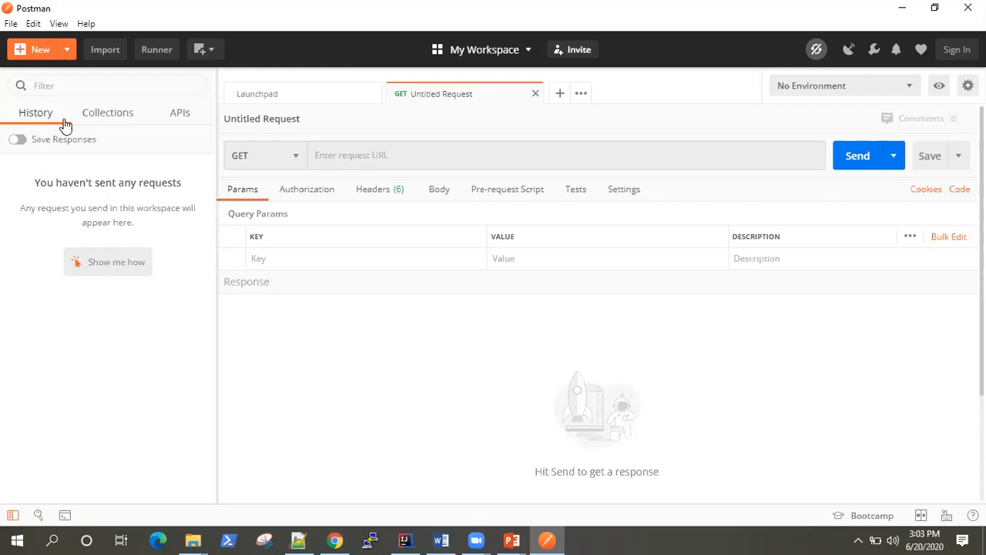
pyautogui.moveTo(173, 124)
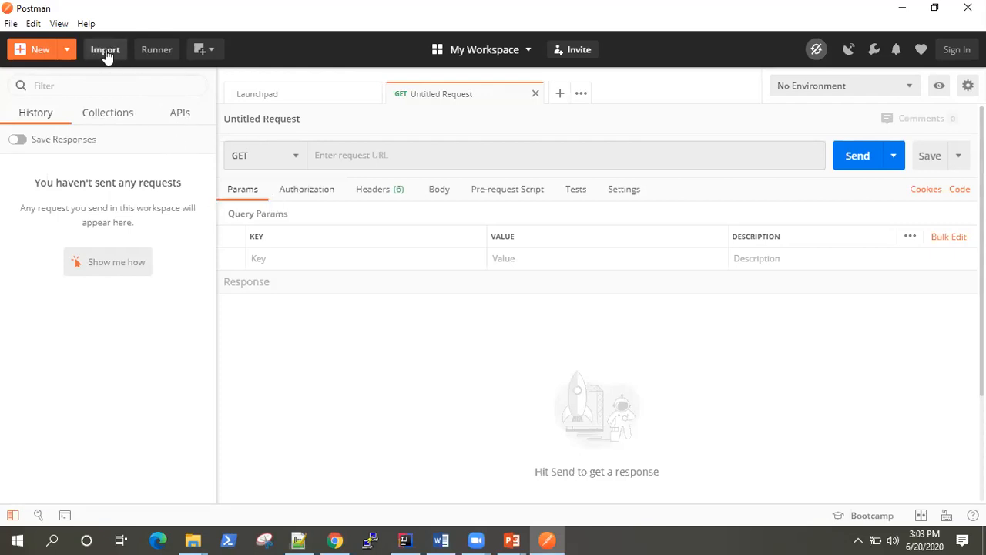
pyautogui.click(104, 49)
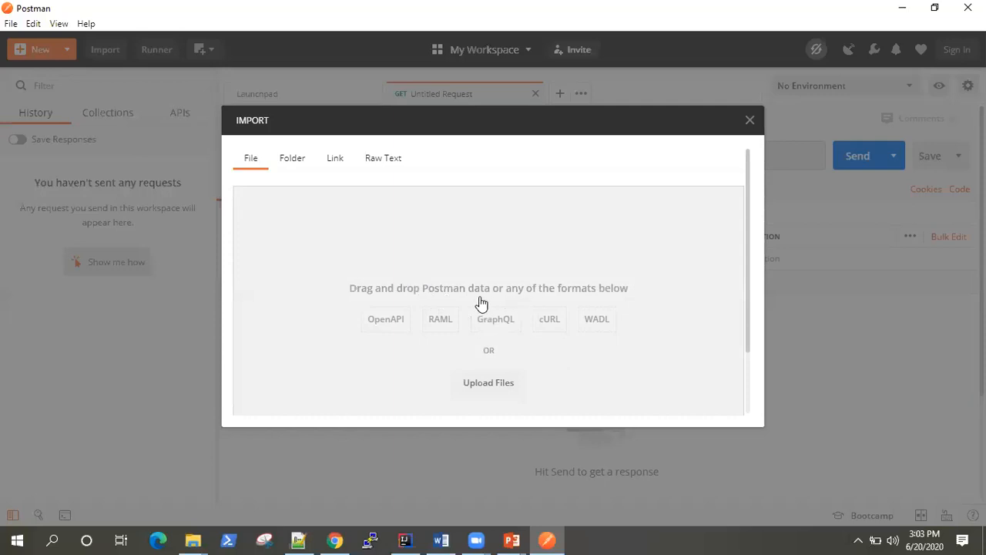
pyautogui.moveTo(612, 348)
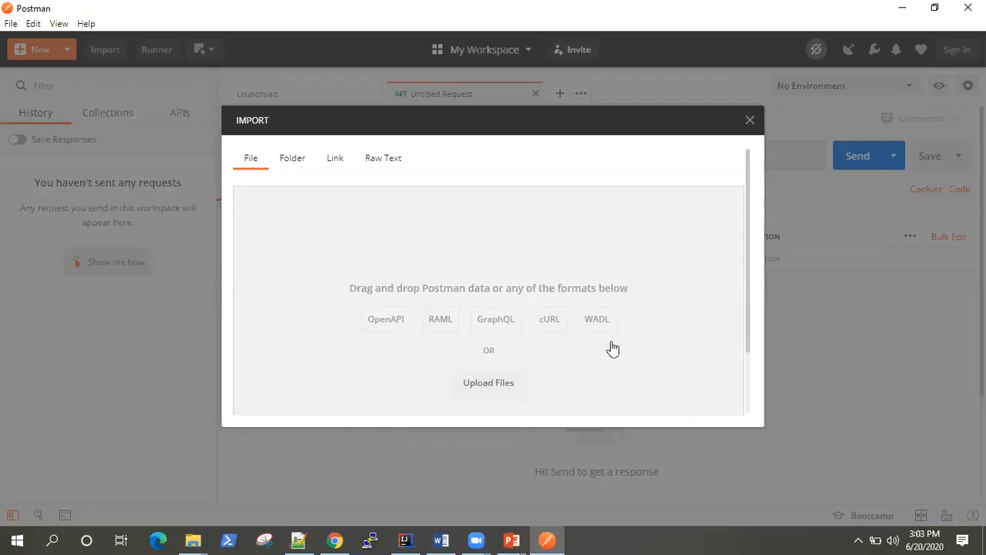
pyautogui.moveTo(434, 295)
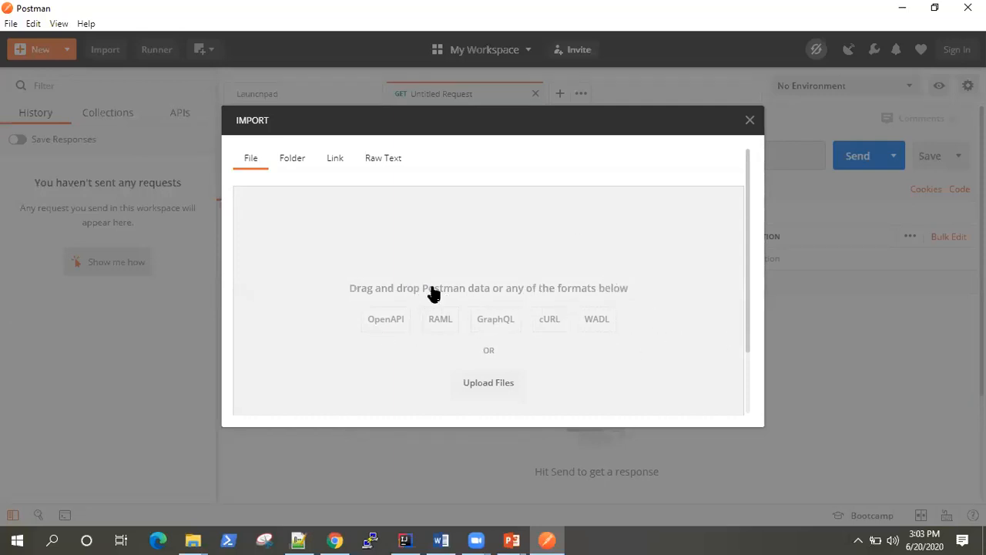
pyautogui.moveTo(770, 150)
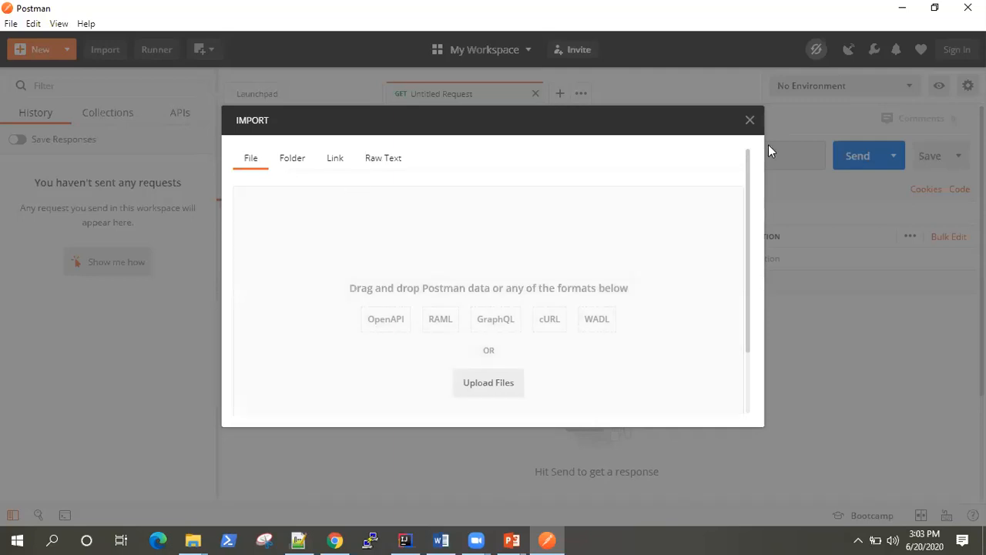
pyautogui.moveTo(750, 121)
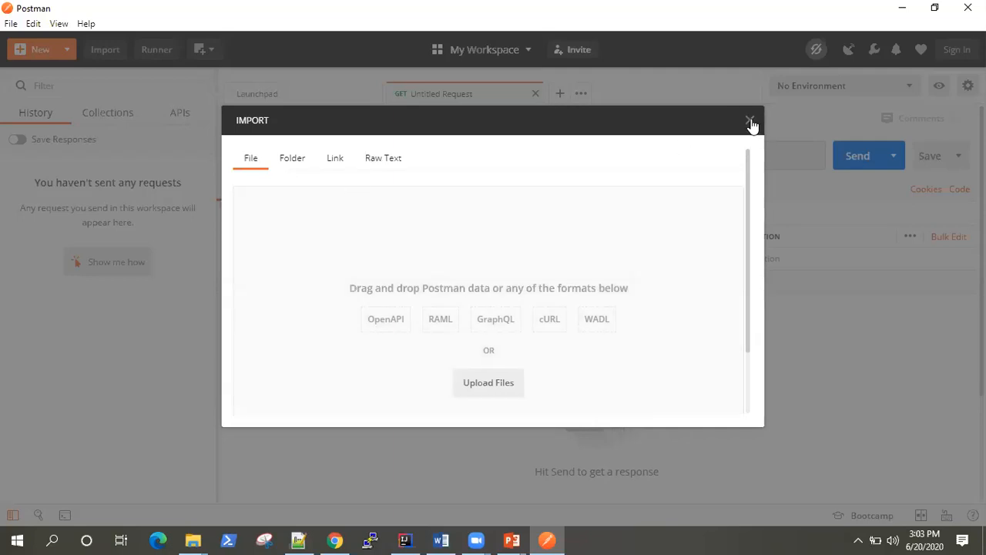
pyautogui.click(750, 122)
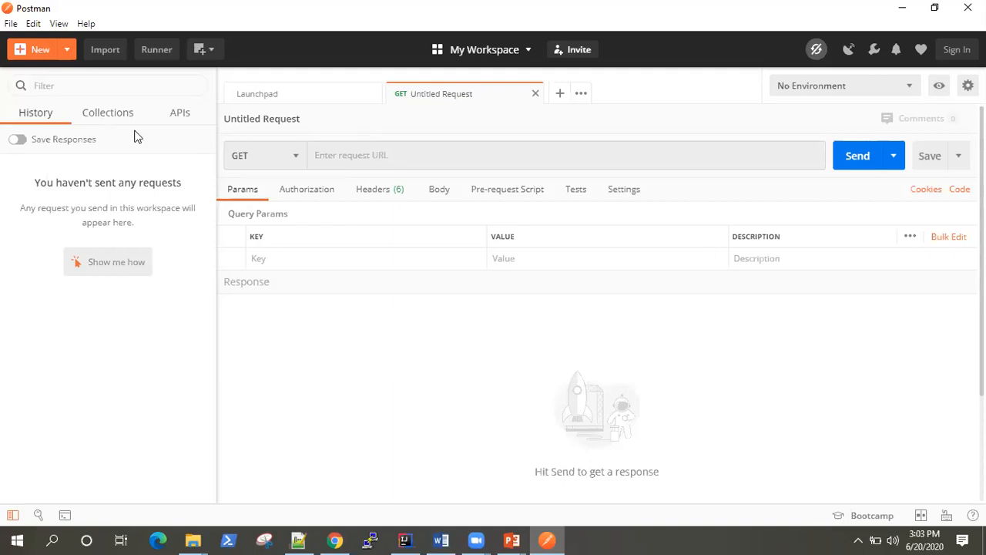
# View the empty Collections tab, then the APIs tab that requires sign-in
pyautogui.click(108, 112)
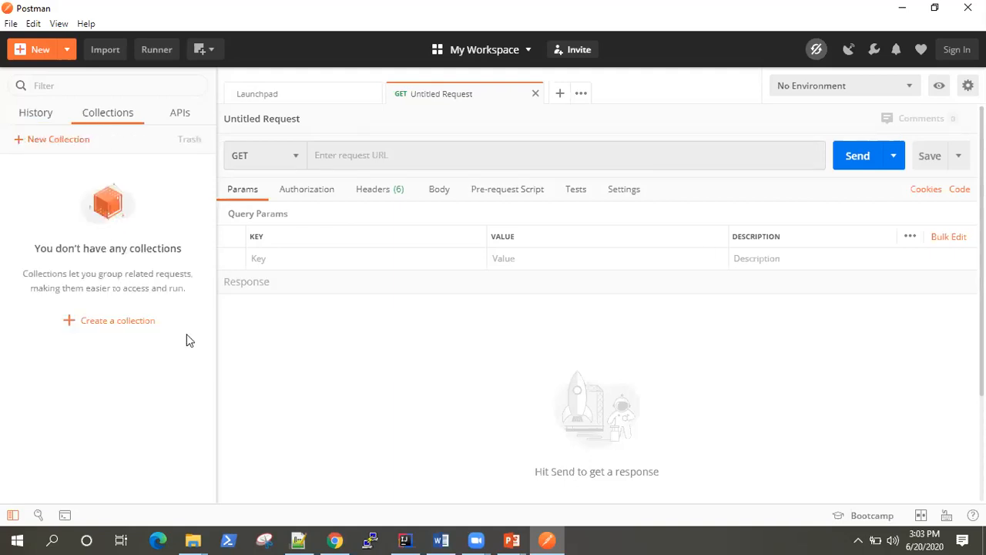
pyautogui.moveTo(181, 130)
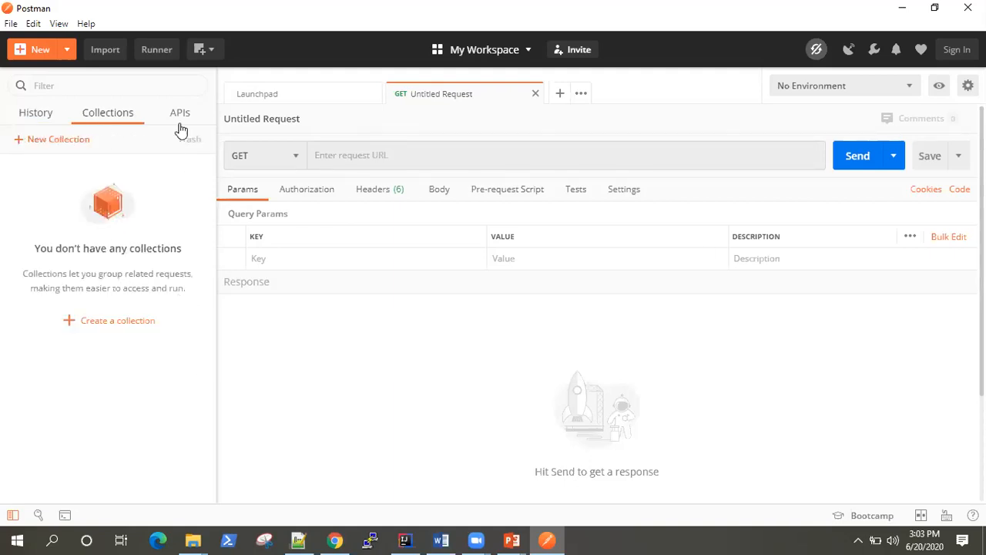
pyautogui.click(179, 112)
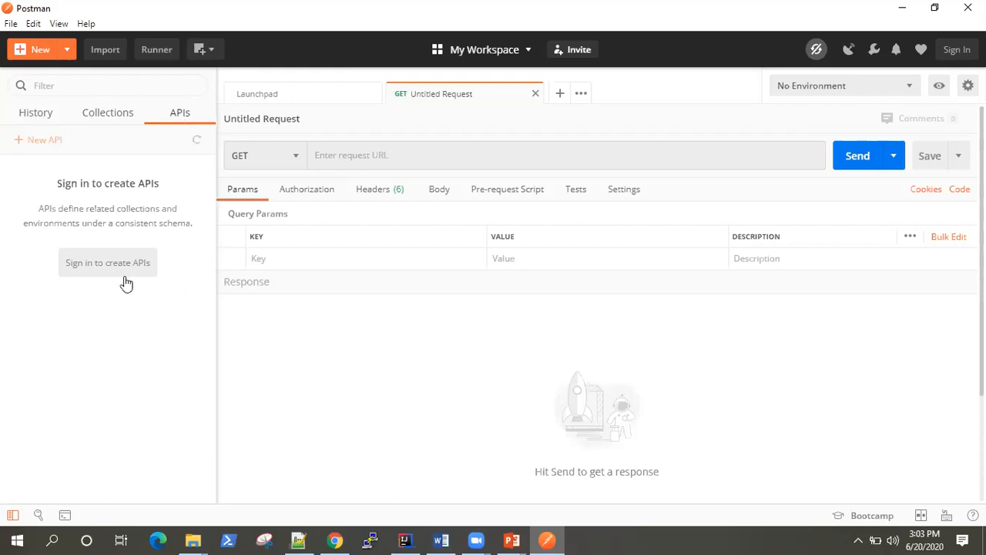
pyautogui.moveTo(414, 321)
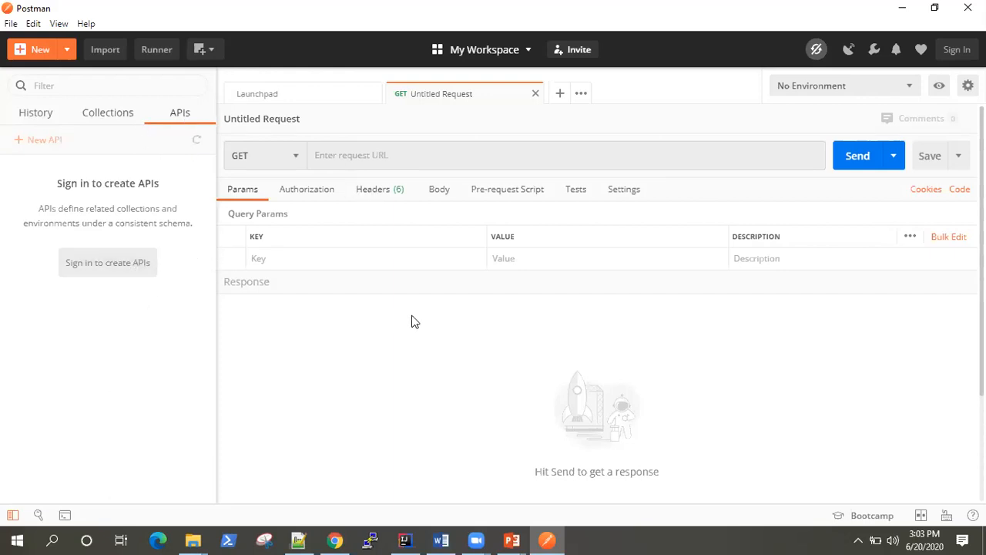
pyautogui.moveTo(428, 190)
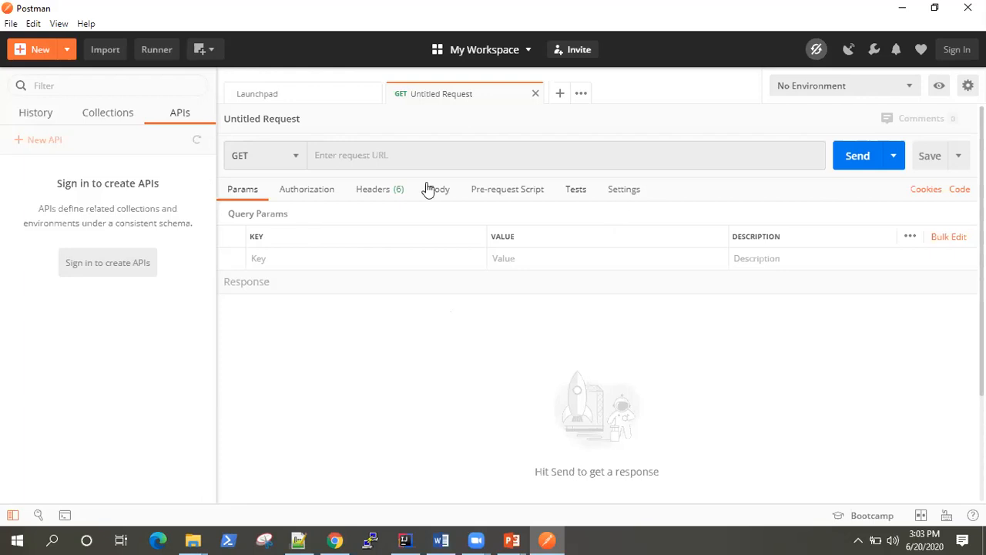
pyautogui.moveTo(299, 302)
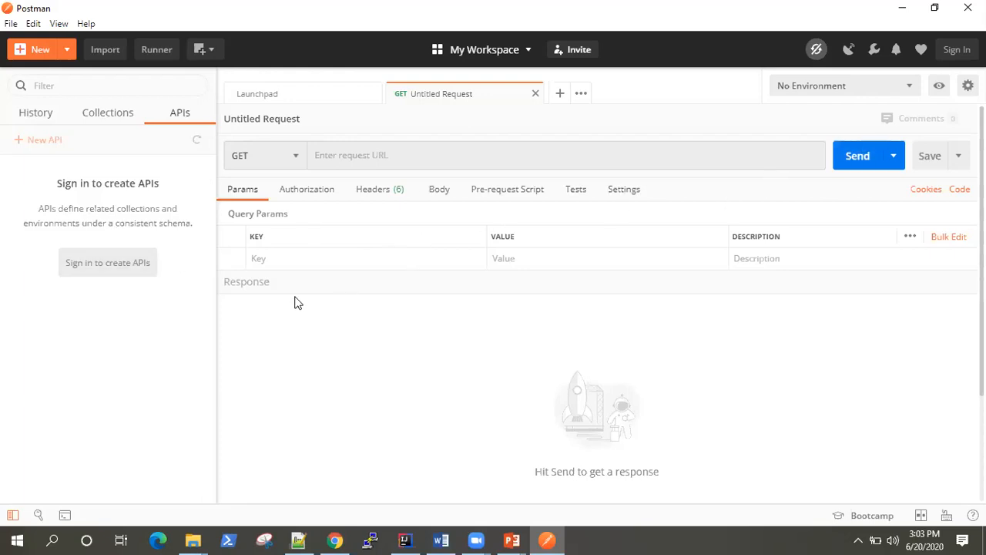
pyautogui.moveTo(230, 104)
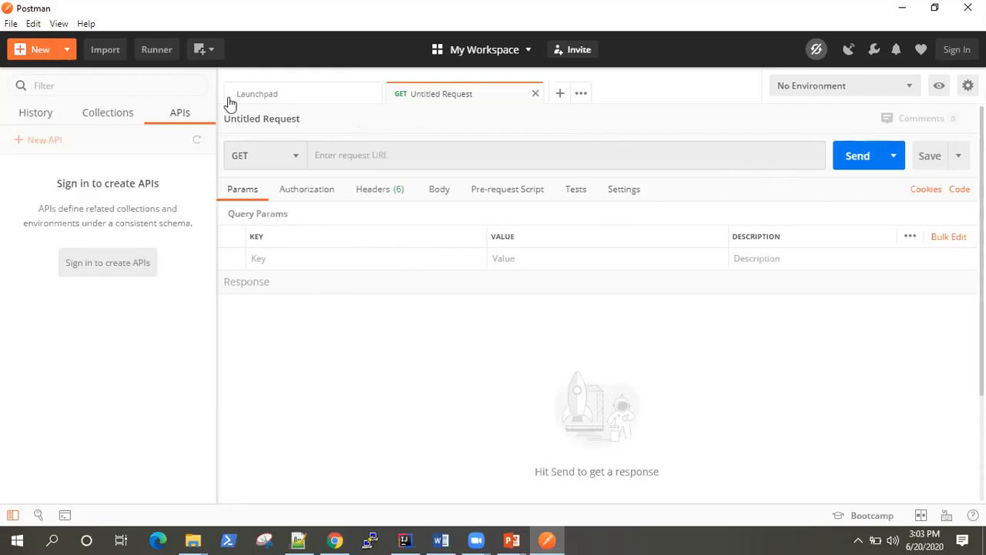
pyautogui.click(157, 50)
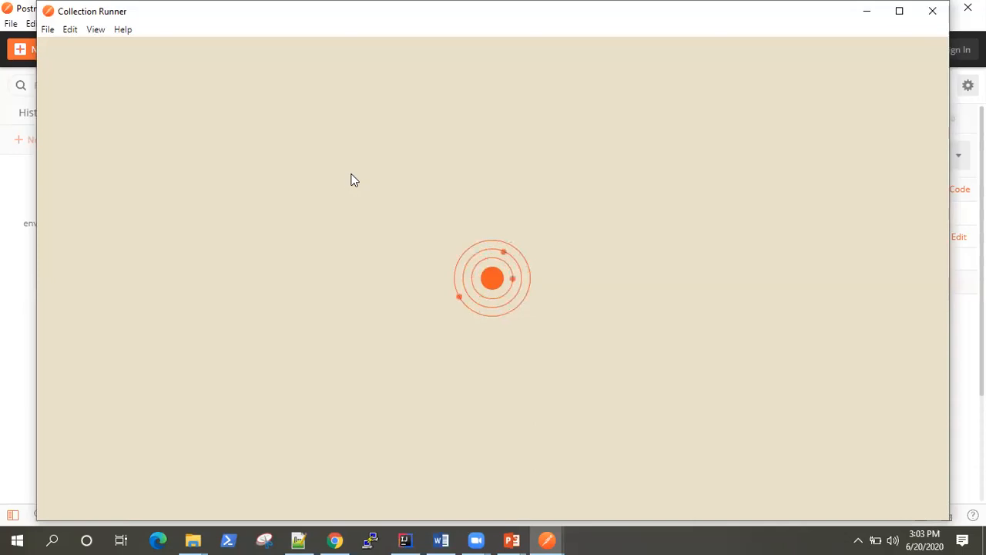
pyautogui.moveTo(276, 223)
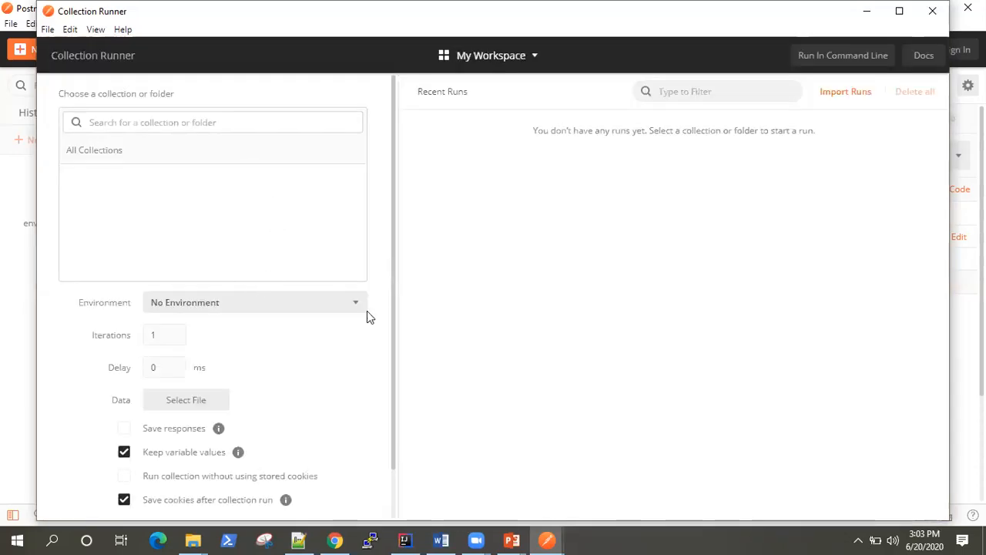
pyautogui.click(254, 302)
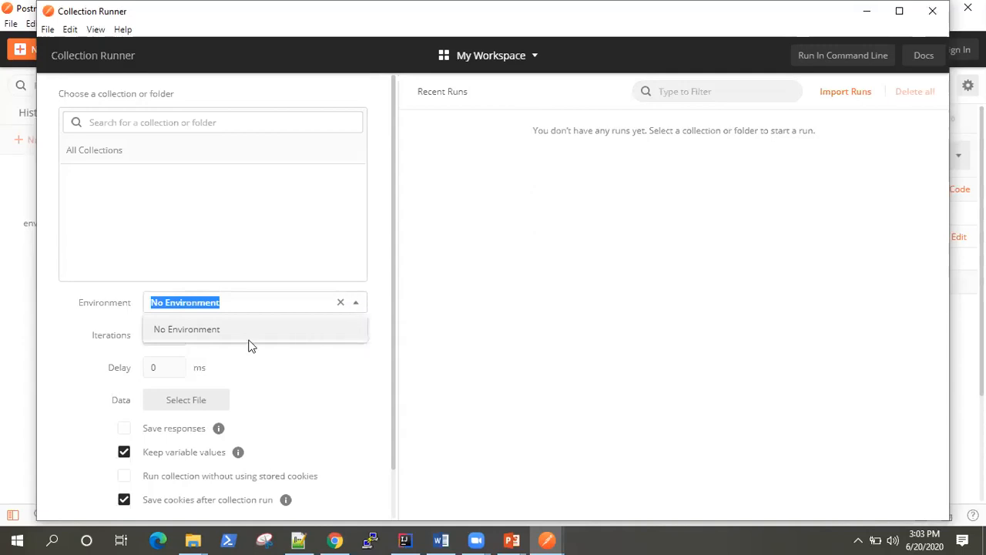
pyautogui.moveTo(270, 398)
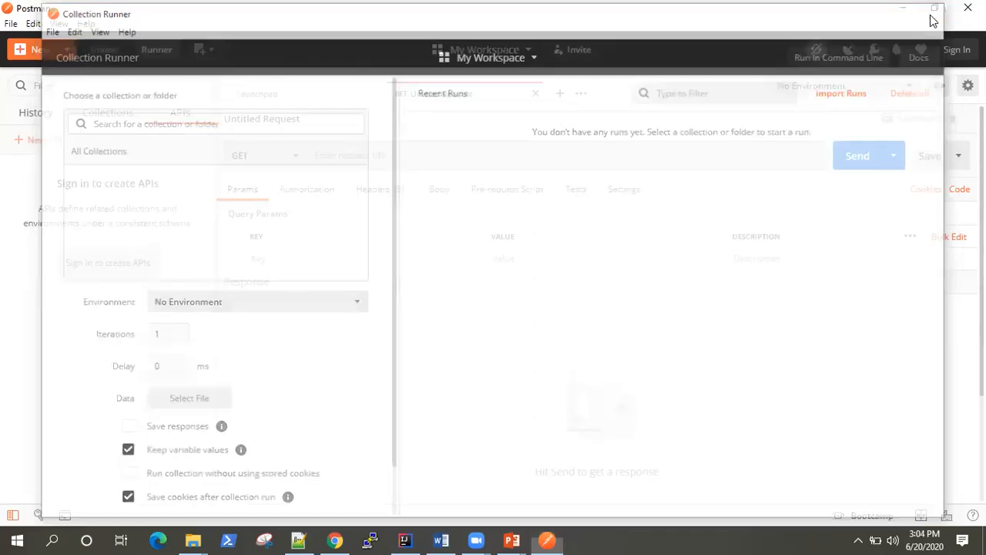
pyautogui.click(968, 7)
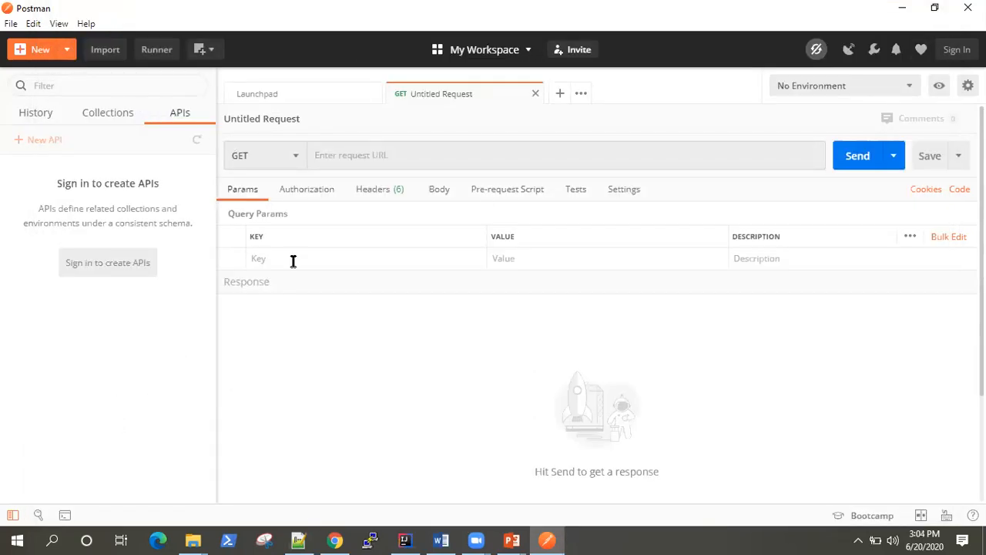
# Preview the new tab/window options, then start Sign In from the top right
pyautogui.click(199, 49)
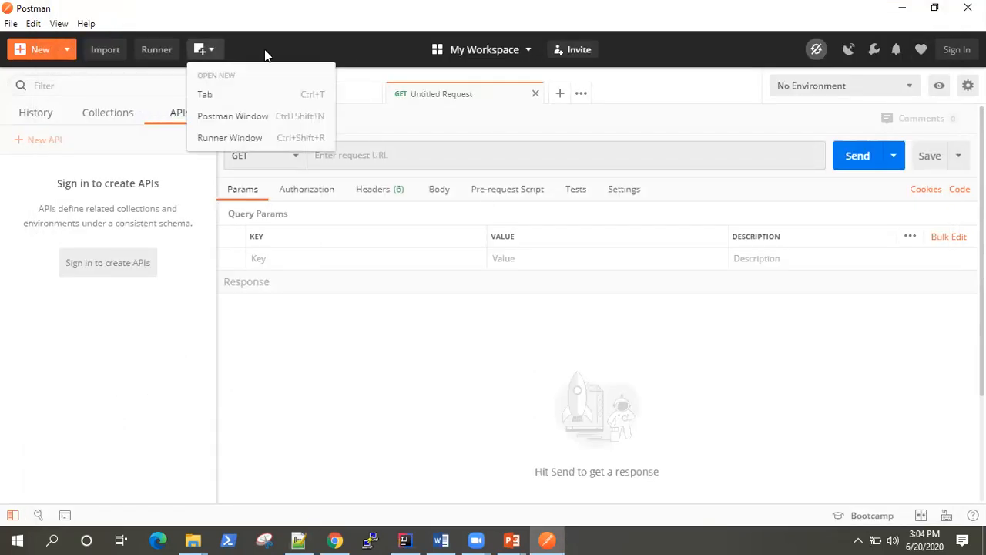
pyautogui.click(205, 94)
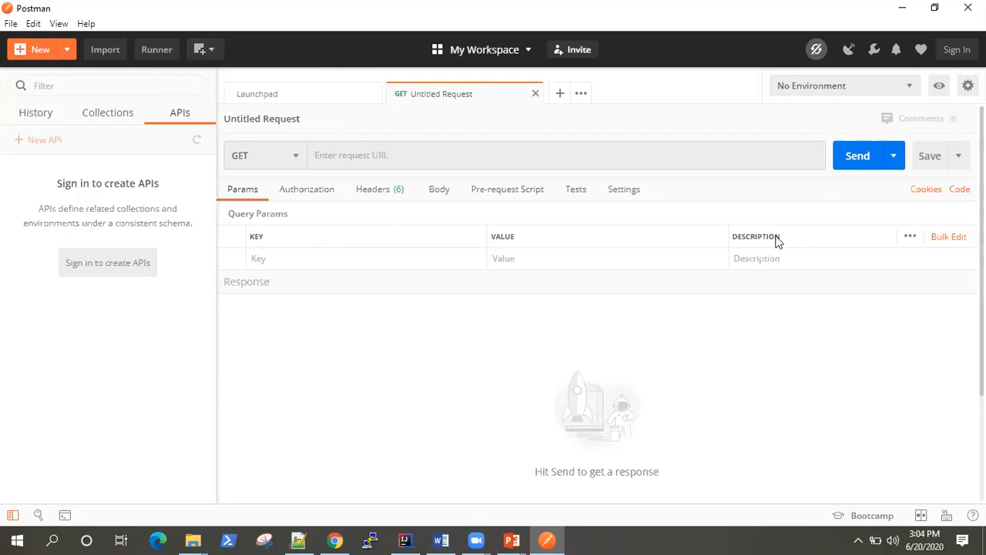
pyautogui.moveTo(625, 309)
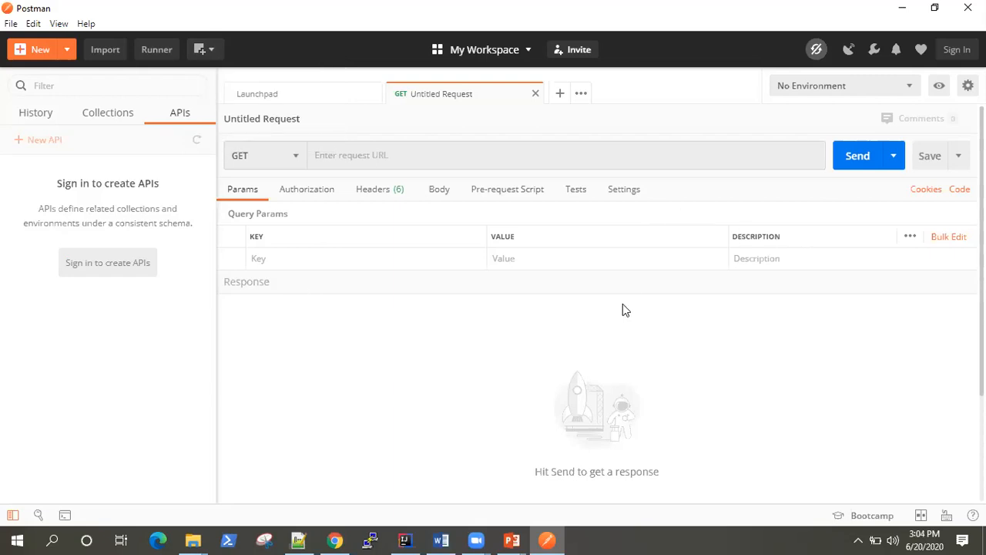
pyautogui.moveTo(558, 179)
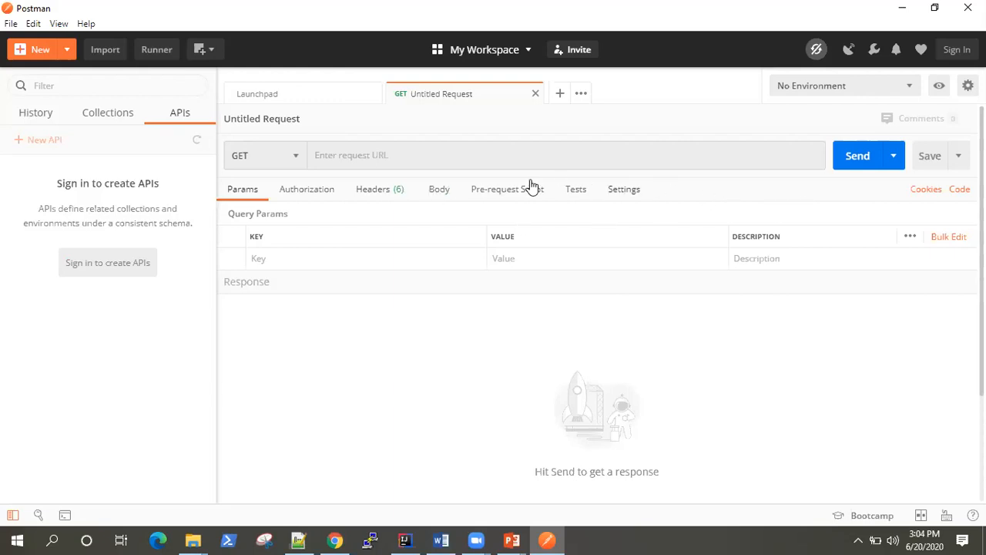
pyautogui.moveTo(699, 114)
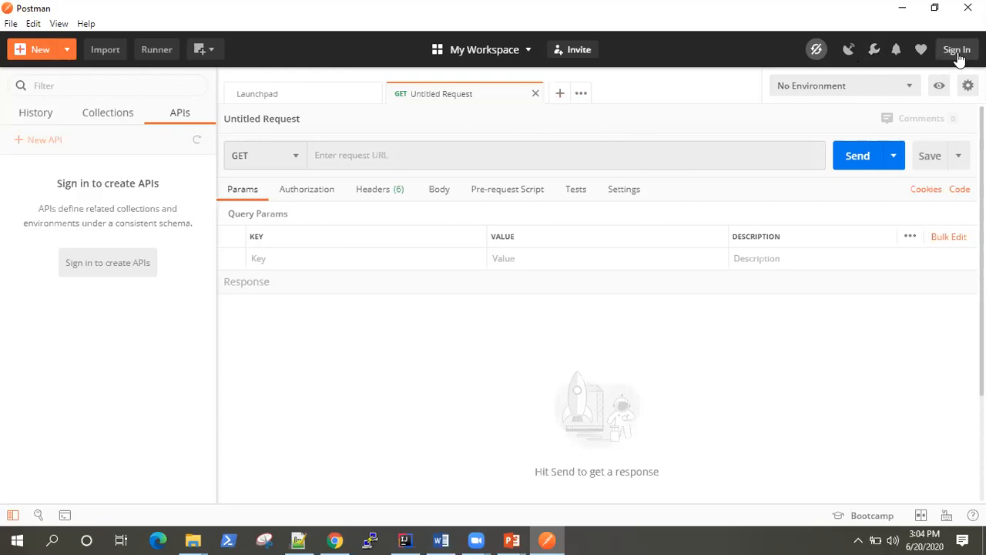
pyautogui.click(957, 50)
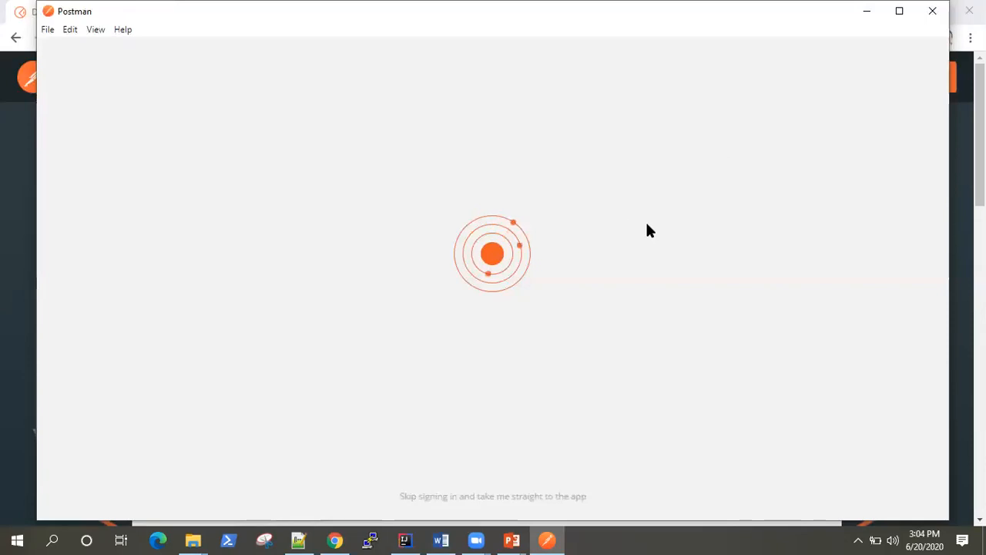
pyautogui.moveTo(614, 203)
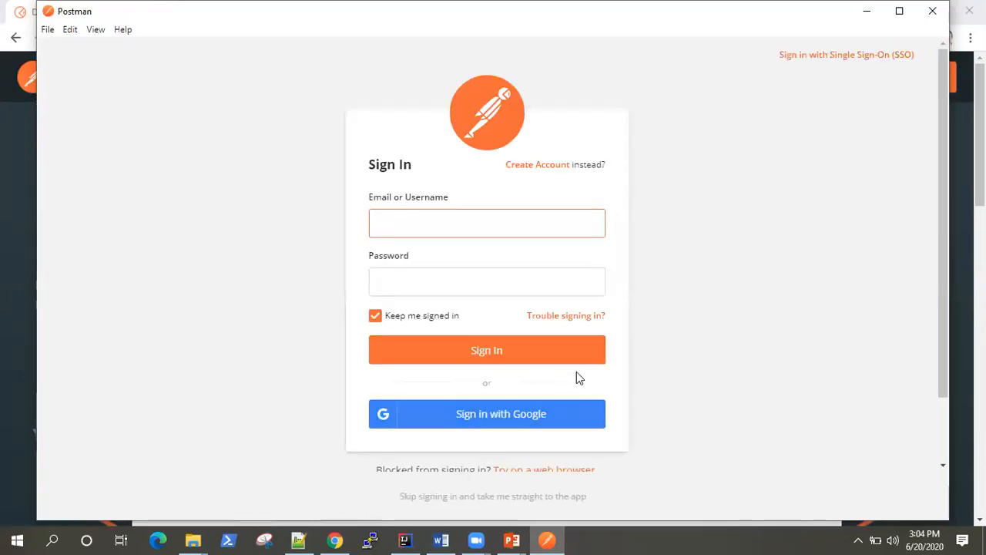
# Scroll the Sign In form offering email/username, password and Google sign-in
pyautogui.scroll(-3)
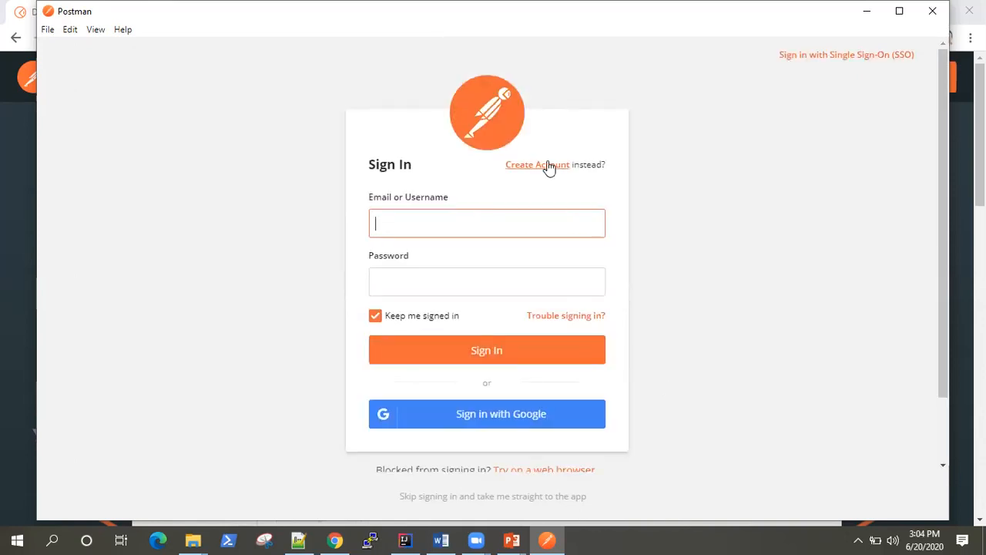
pyautogui.moveTo(501, 185)
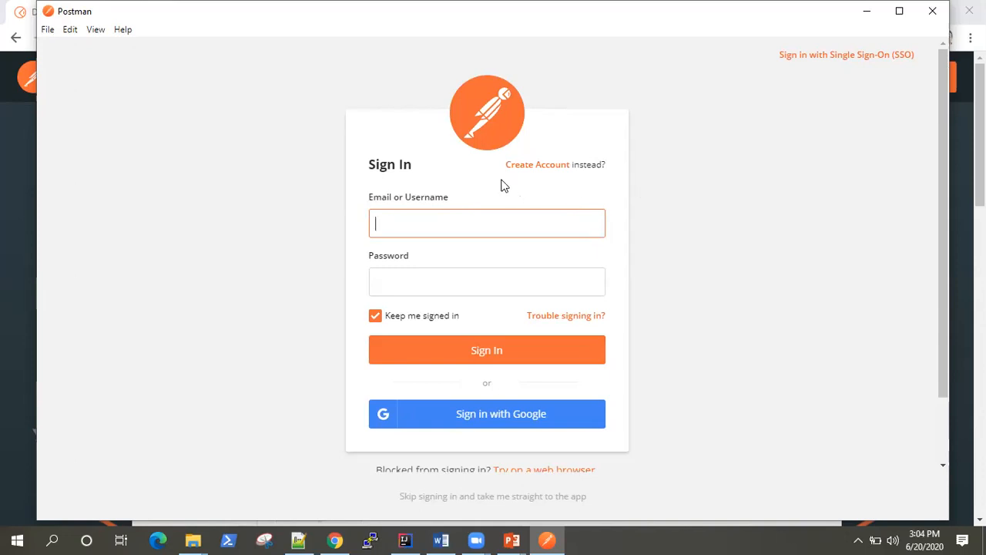
pyautogui.moveTo(455, 181)
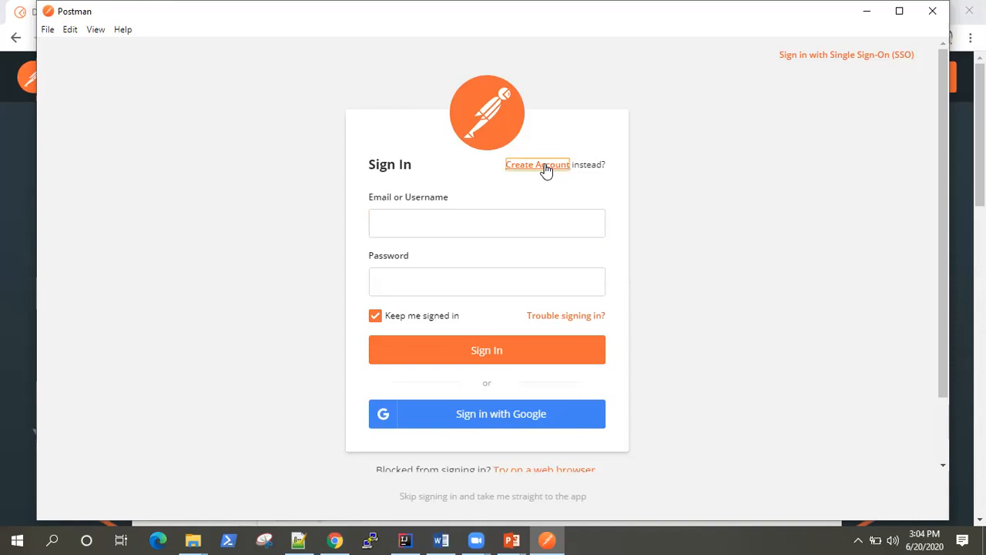
pyautogui.click(537, 164)
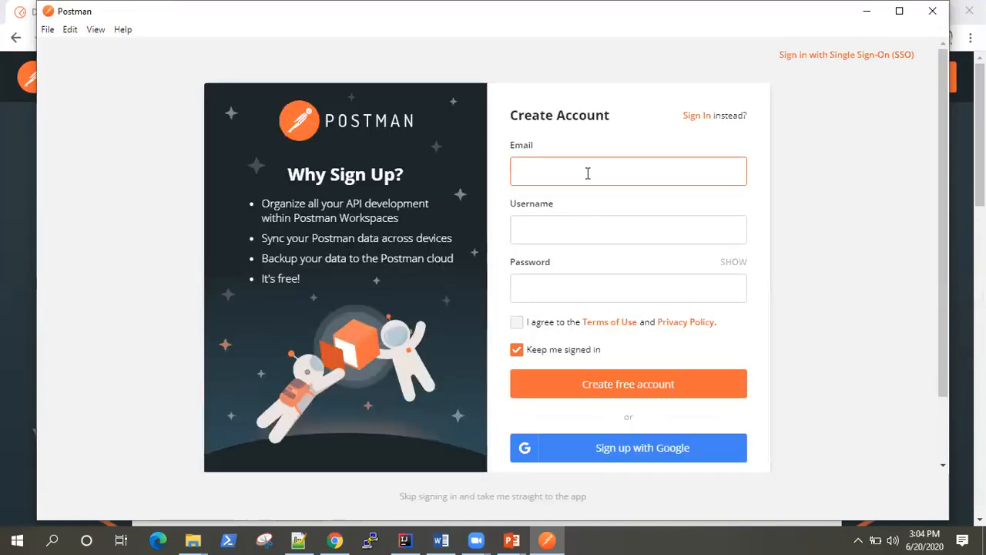
pyautogui.write('b')
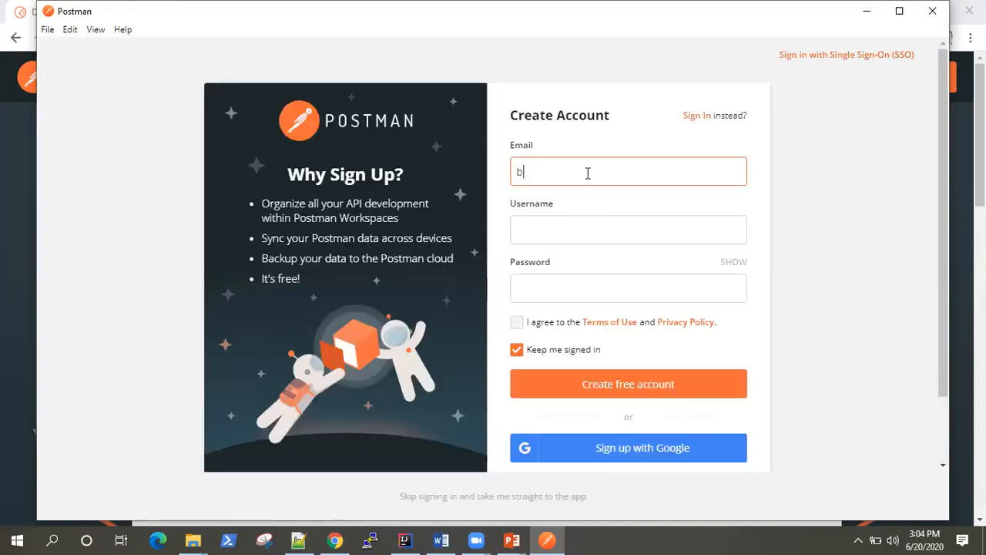
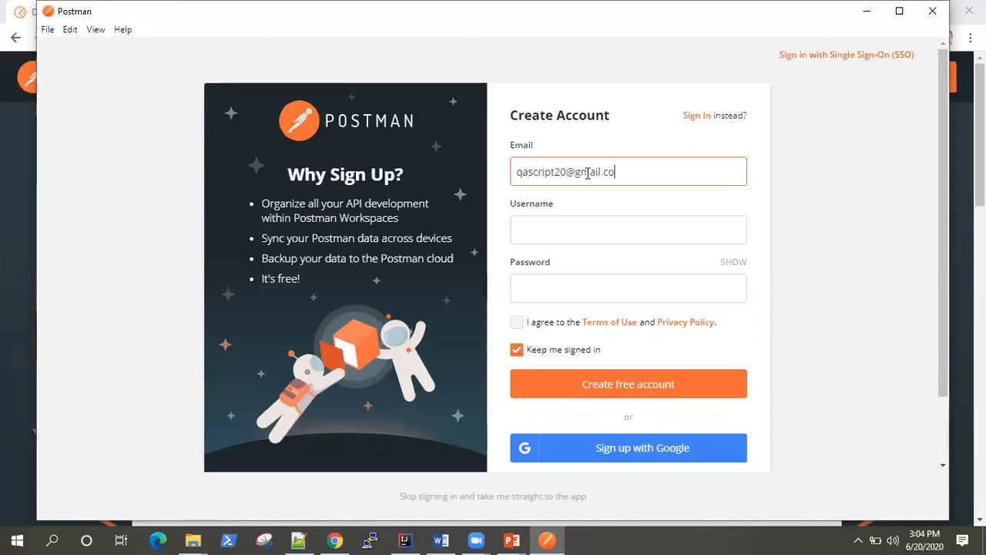
pyautogui.write('qascript')
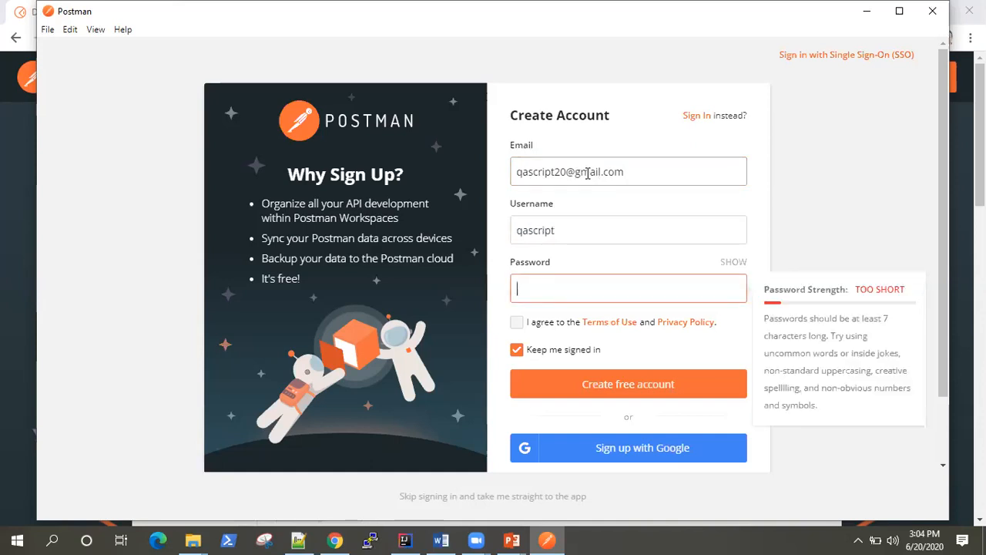
pyautogui.write('•••')
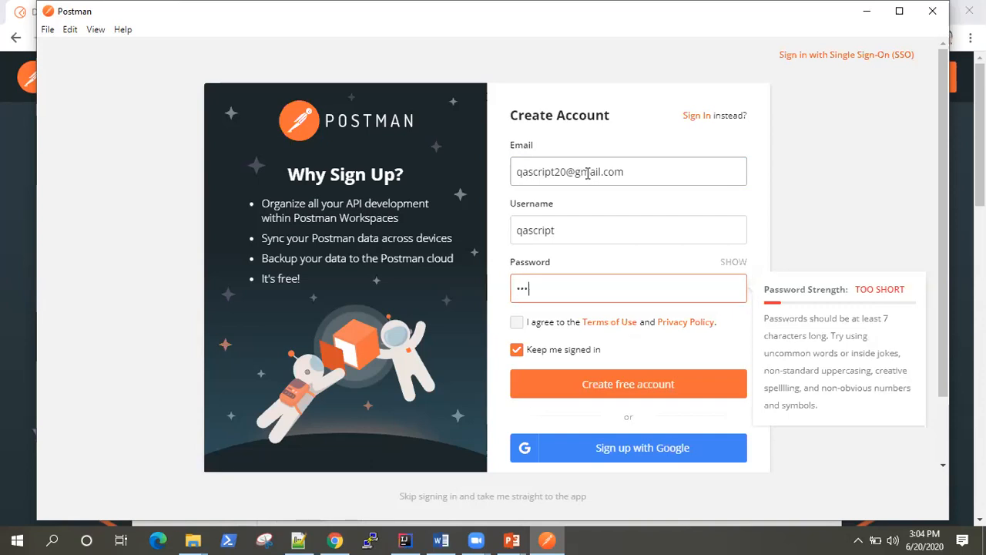
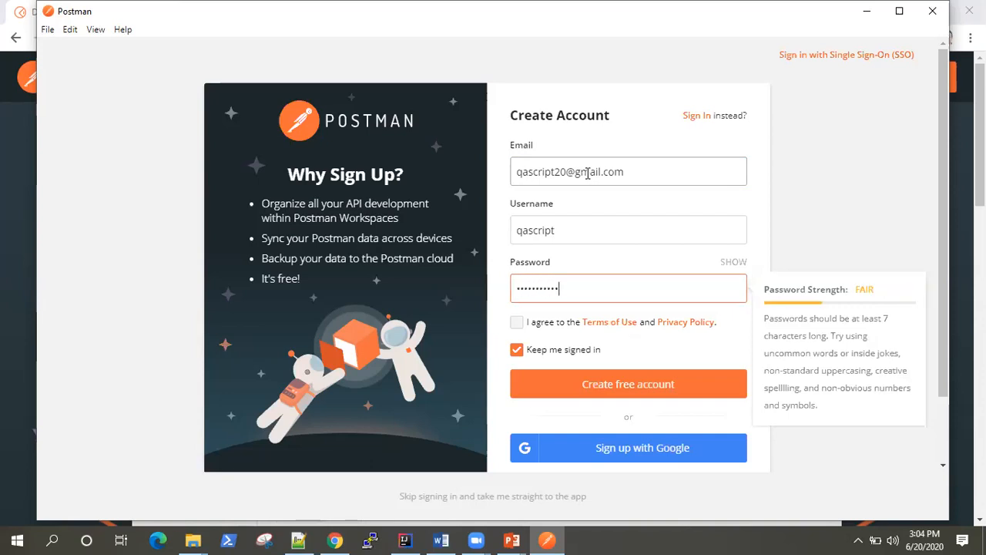
pyautogui.moveTo(524, 338)
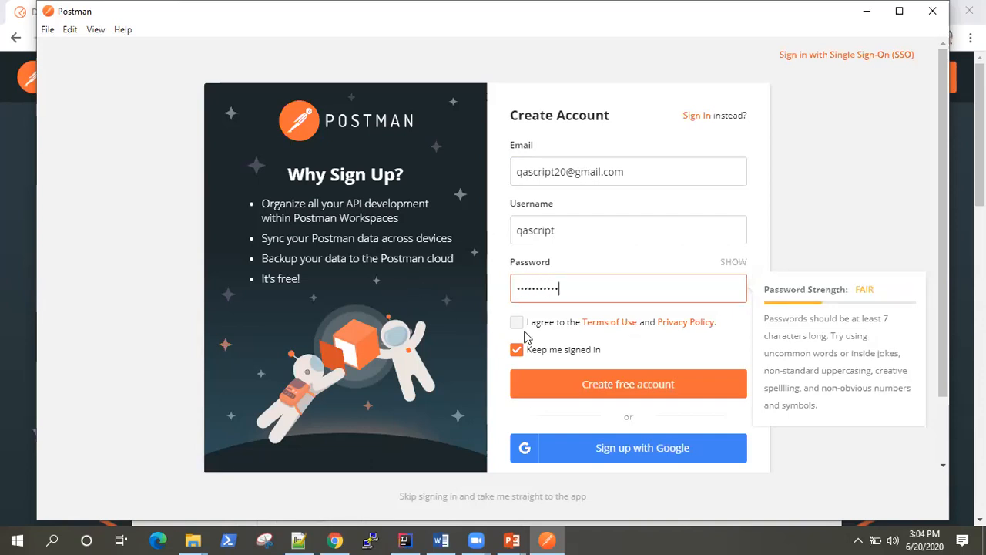
# Accept the Terms of Use and submit the free account
pyautogui.click(516, 321)
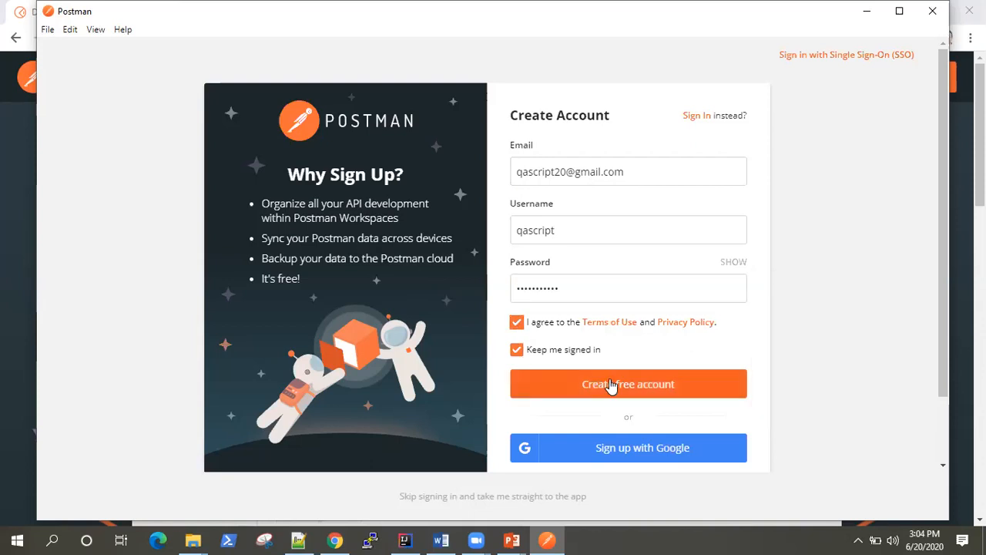
pyautogui.click(628, 384)
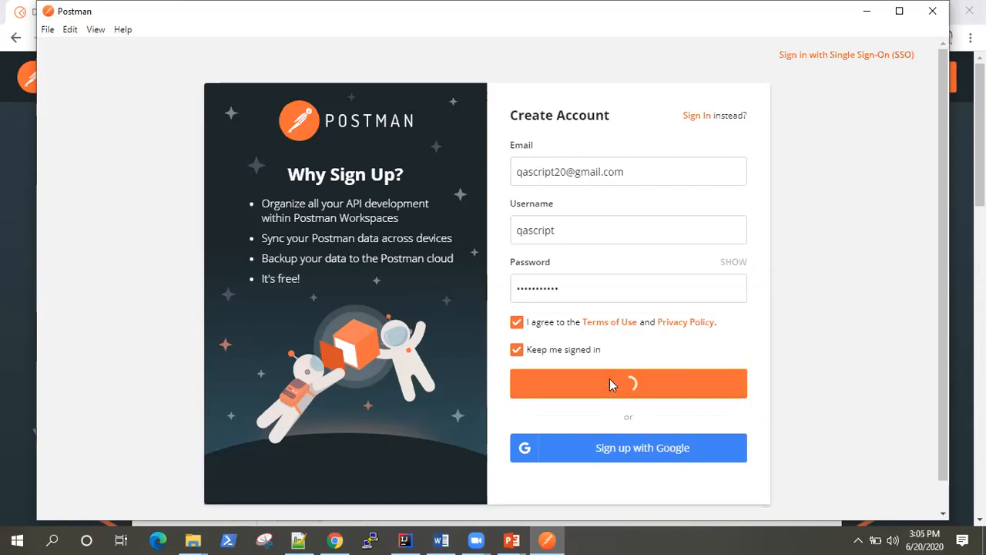
pyautogui.click(628, 383)
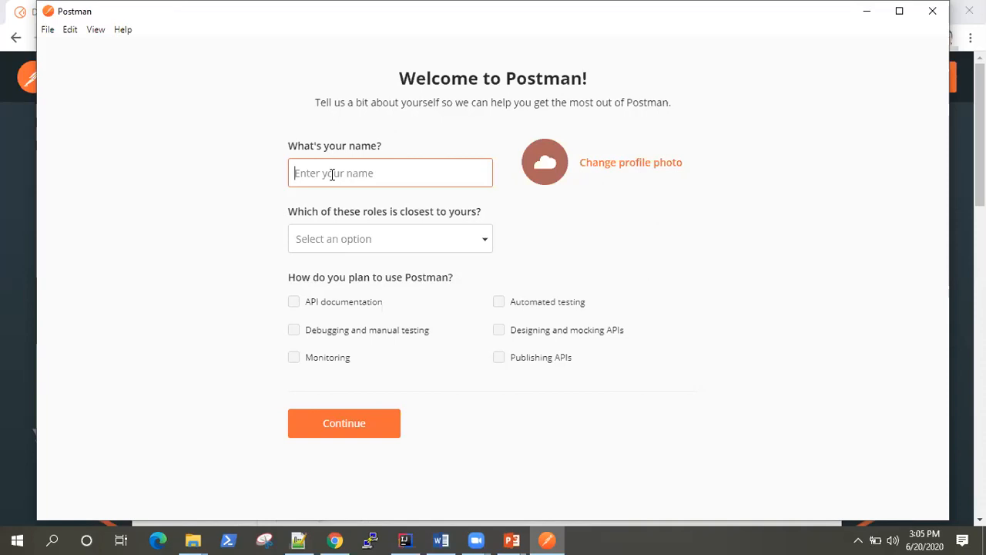
# Enter name 'Bijan', role Quality Engineer, five uses excluding Monitoring, and continue
pyautogui.write('Bijan Patel')
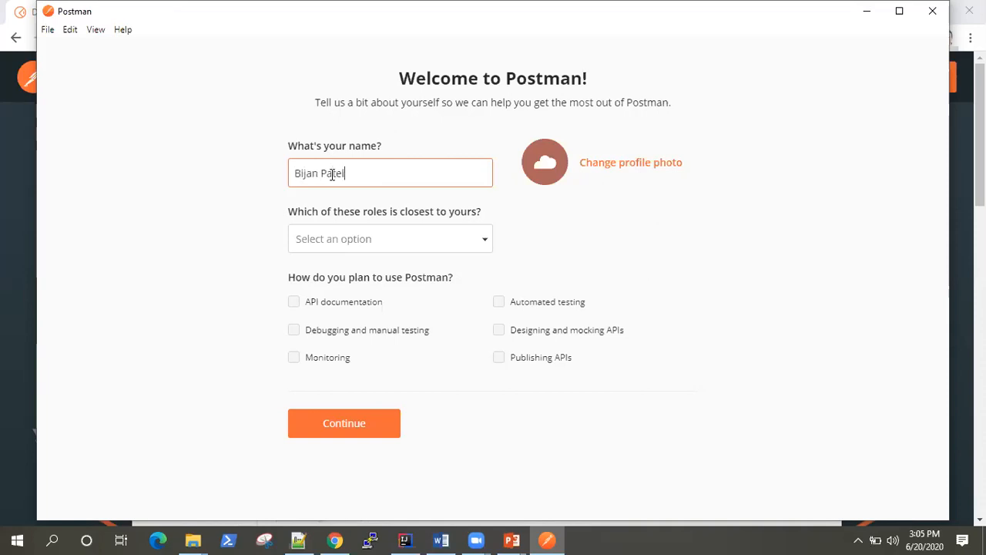
pyautogui.click(389, 238)
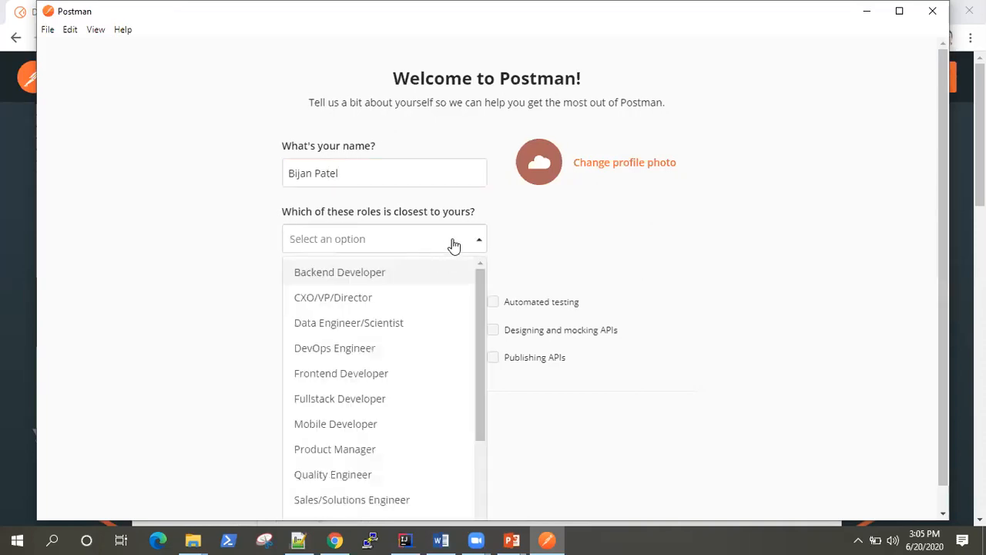
pyautogui.moveTo(416, 398)
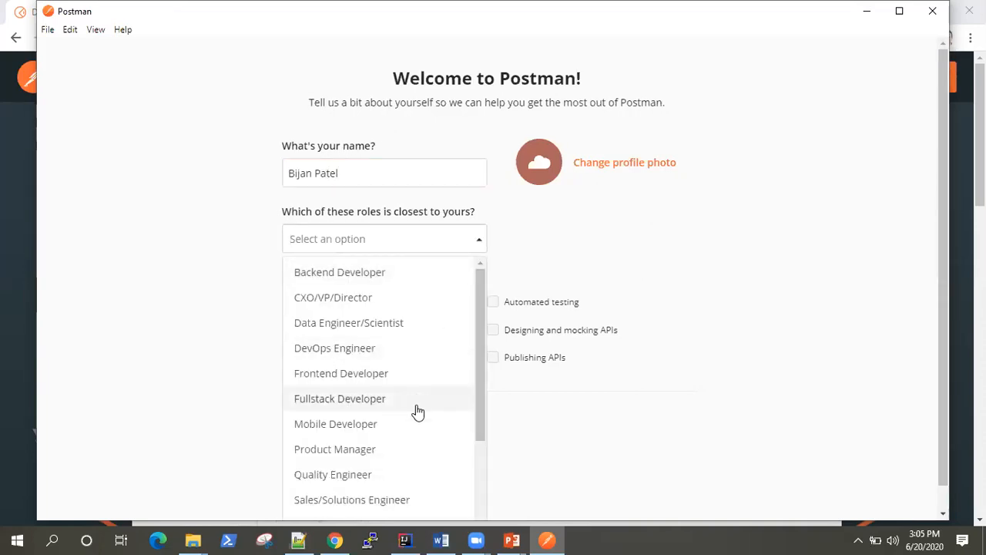
pyautogui.click(333, 474)
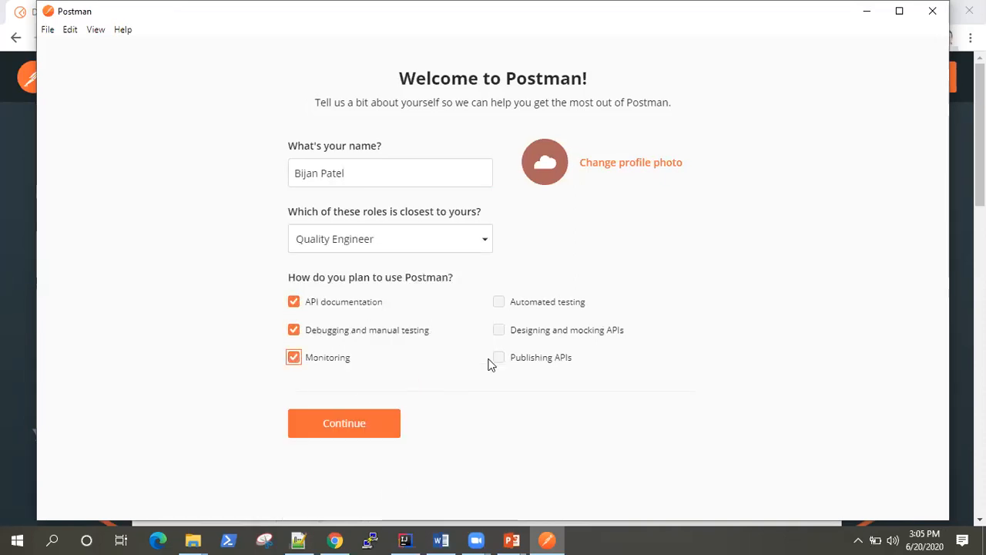
pyautogui.click(498, 301)
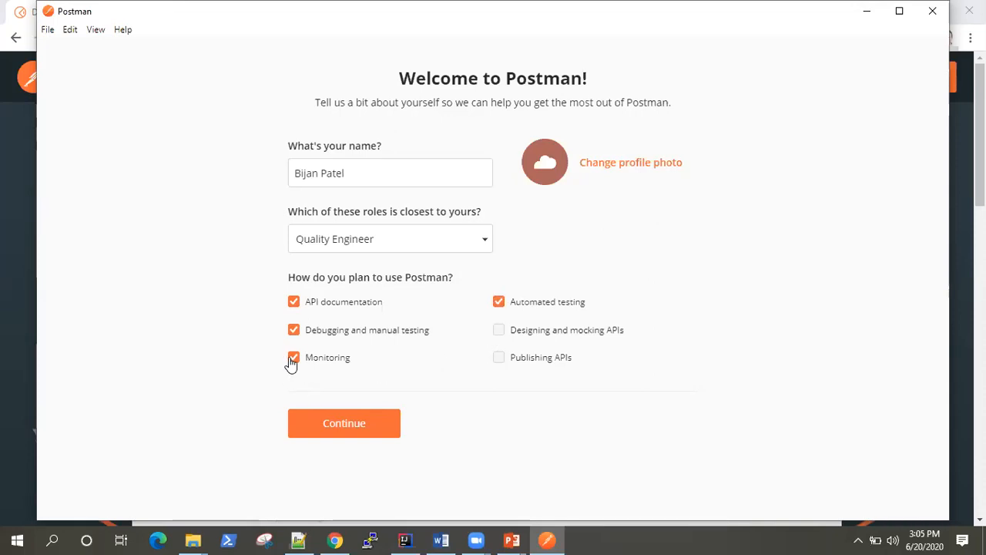
pyautogui.click(293, 357)
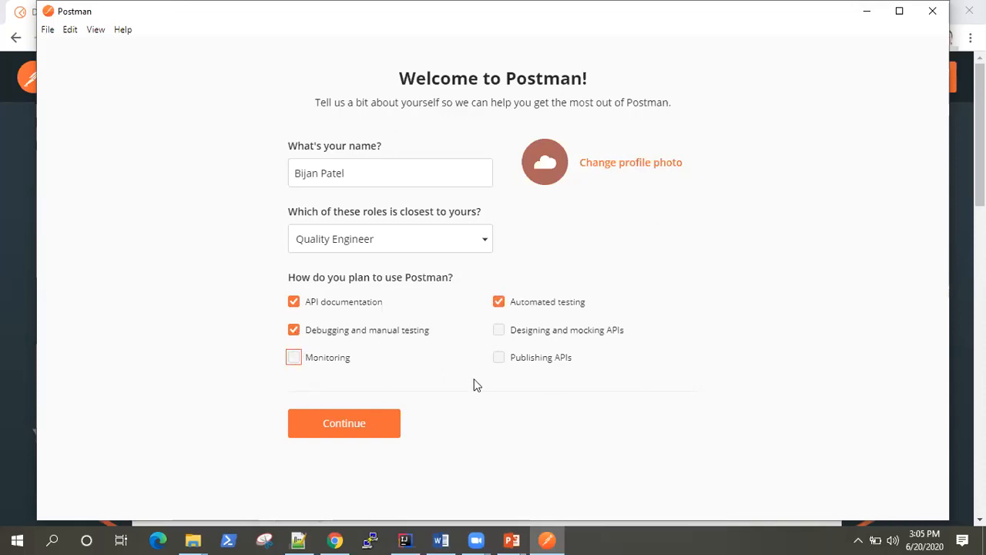
pyautogui.click(499, 329)
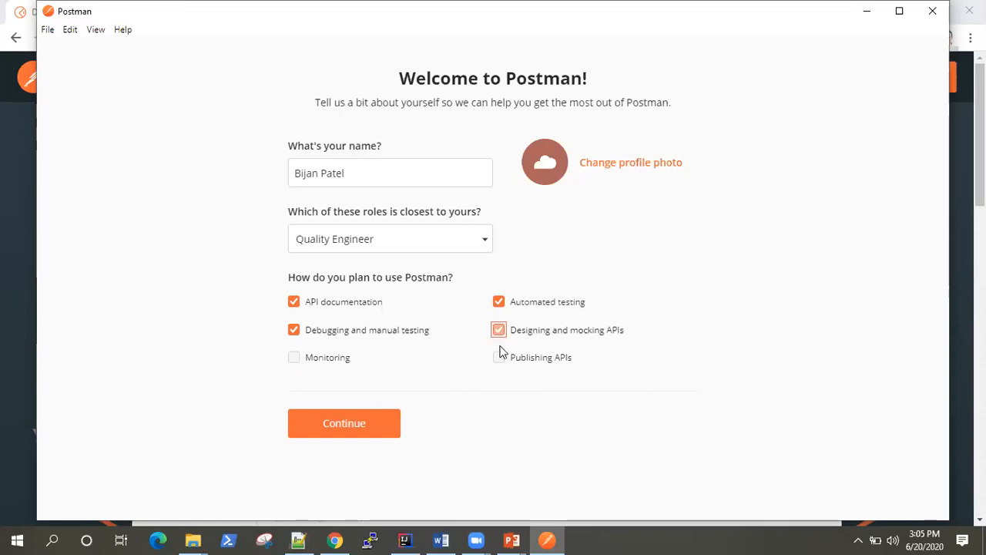
pyautogui.click(499, 357)
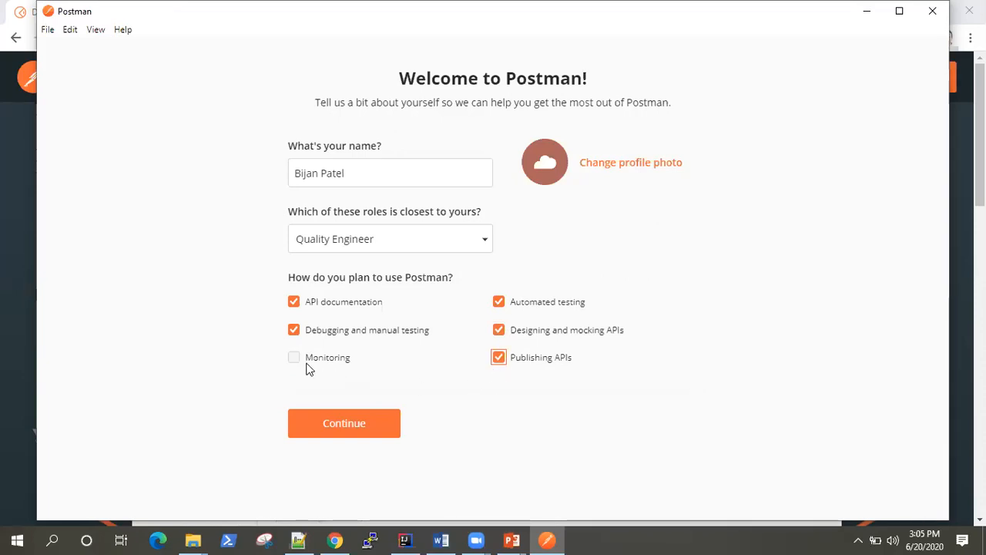
pyautogui.click(343, 422)
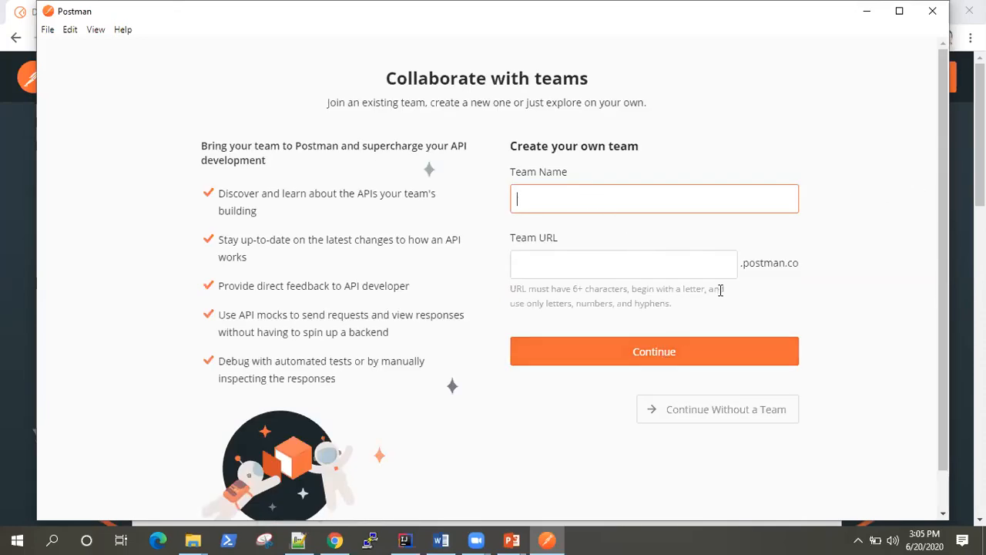
pyautogui.moveTo(699, 414)
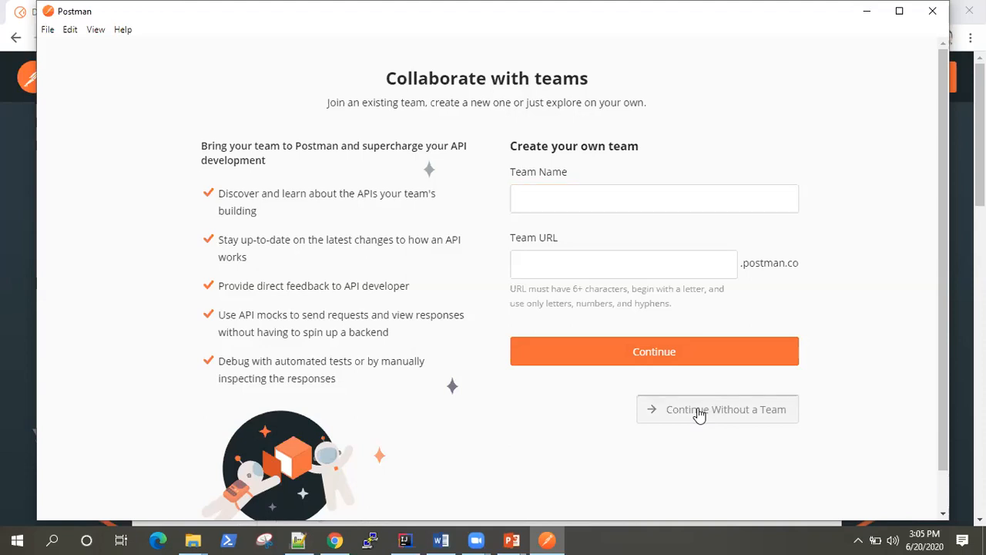
# Choose Continue Without a Team to land in My Workspace
pyautogui.click(717, 409)
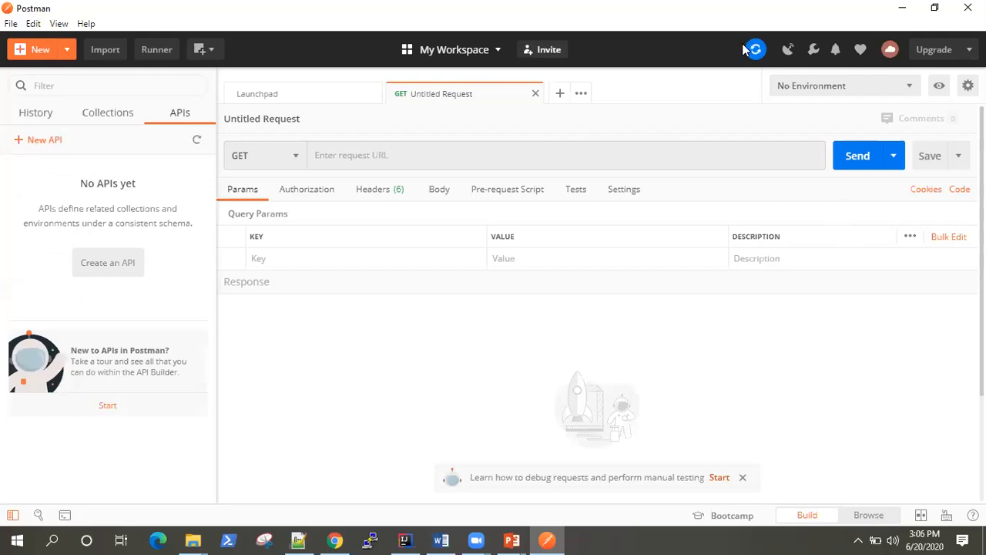
pyautogui.moveTo(559, 215)
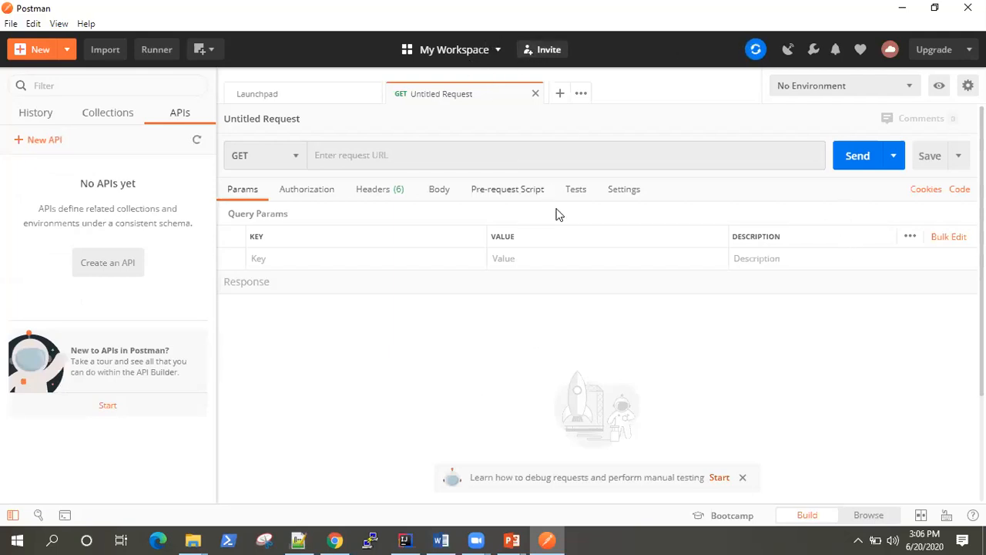
pyautogui.moveTo(520, 212)
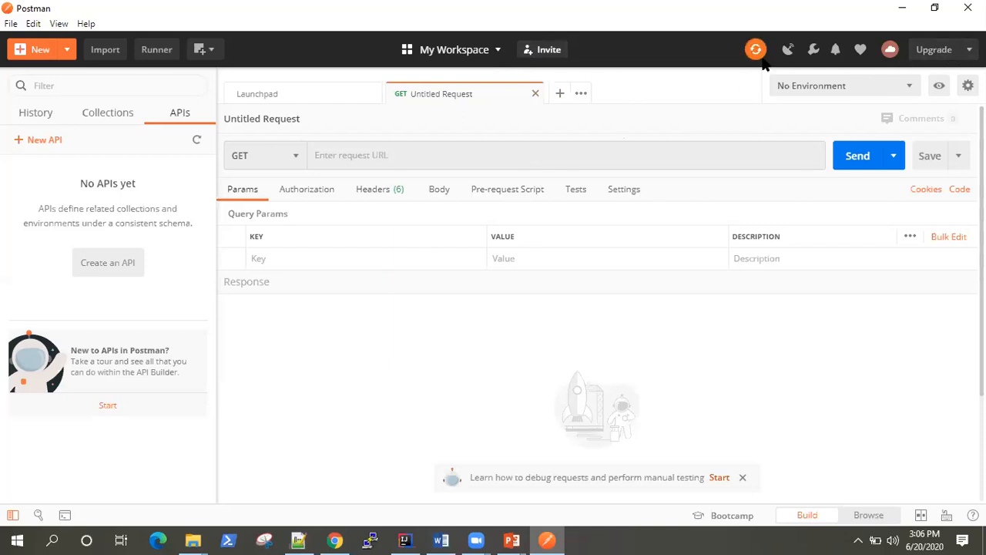
pyautogui.moveTo(755, 49)
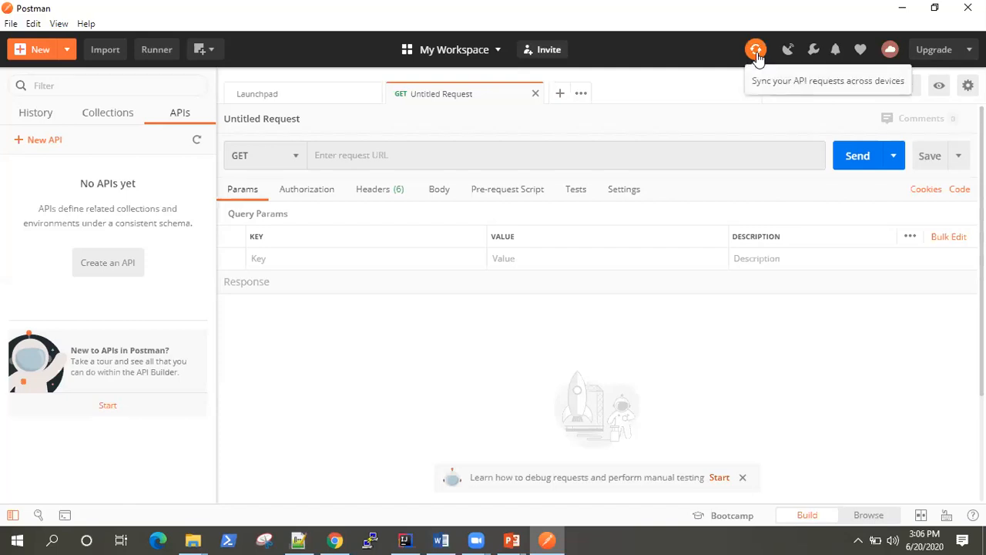
pyautogui.moveTo(156, 403)
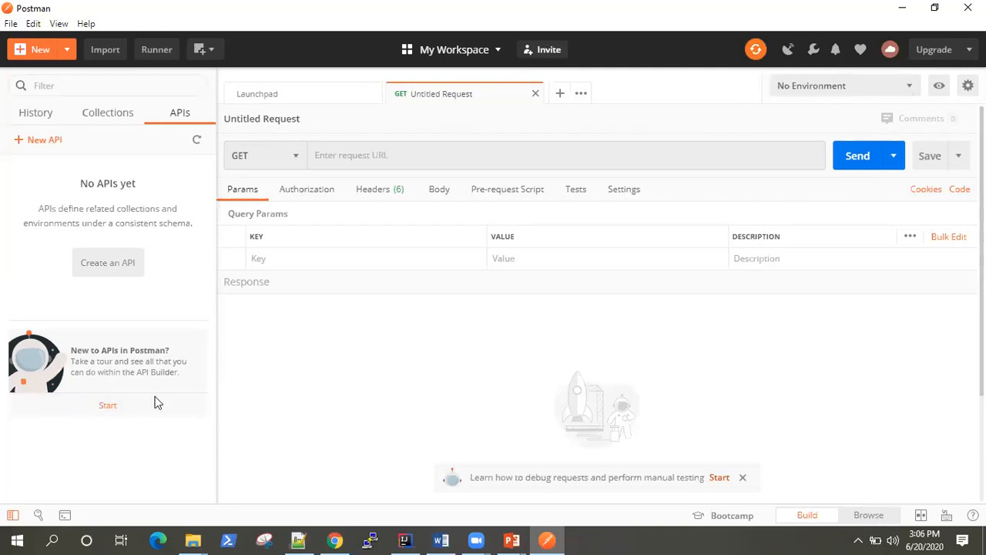
pyautogui.moveTo(296, 200)
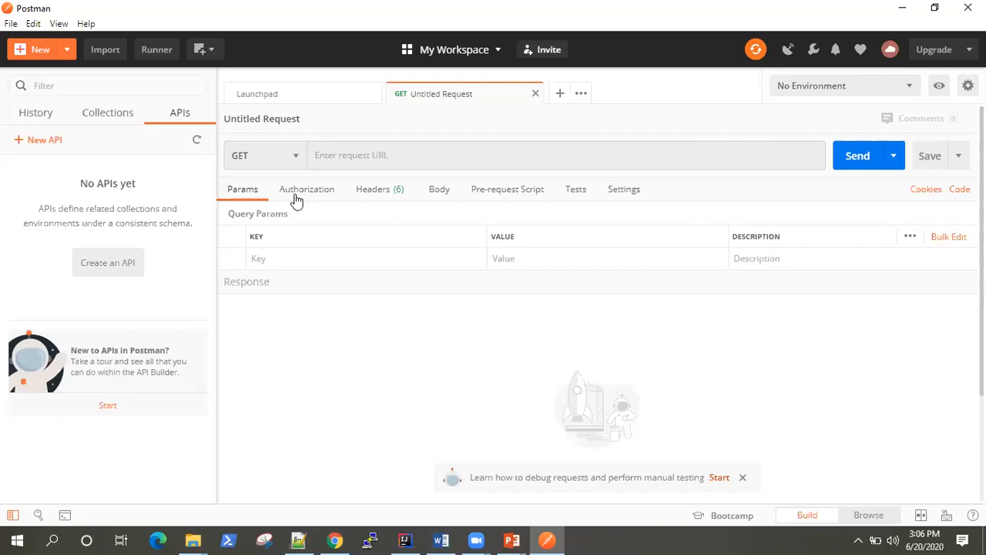
pyautogui.moveTo(550, 205)
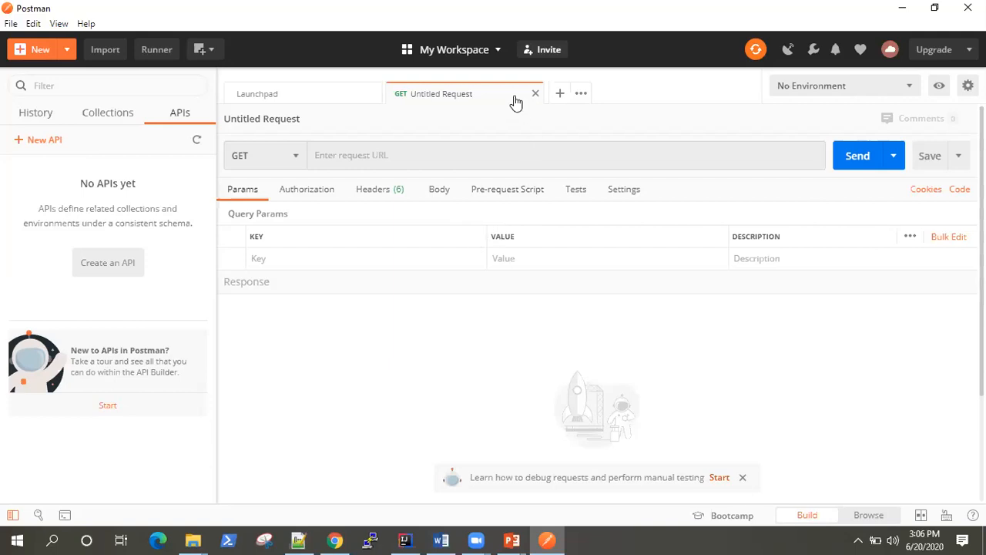
pyautogui.moveTo(516, 102)
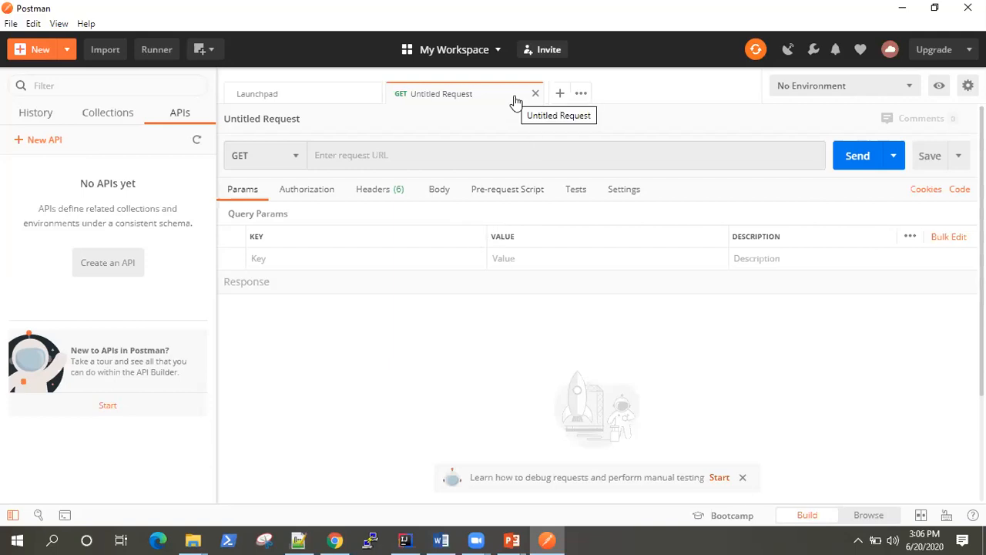
pyautogui.moveTo(645, 245)
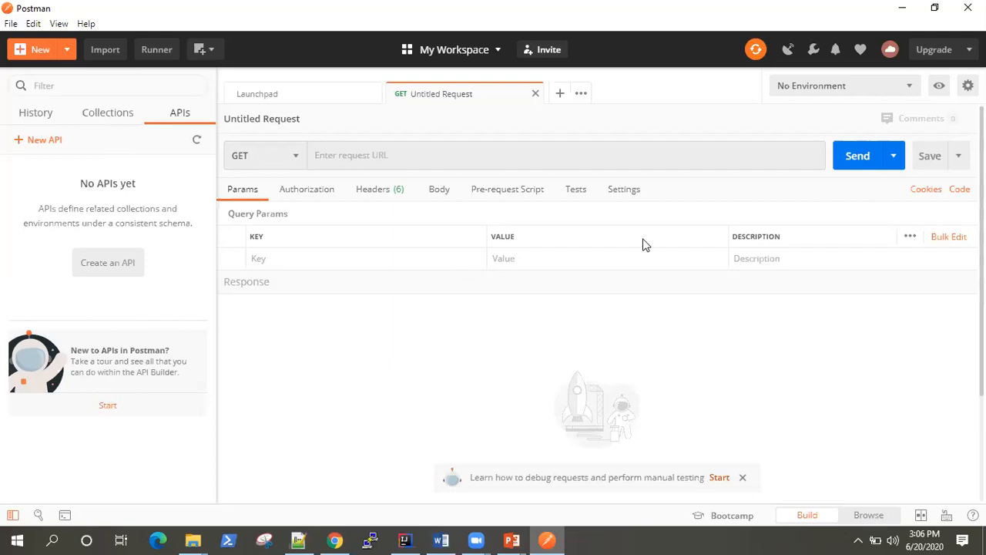
pyautogui.moveTo(623, 113)
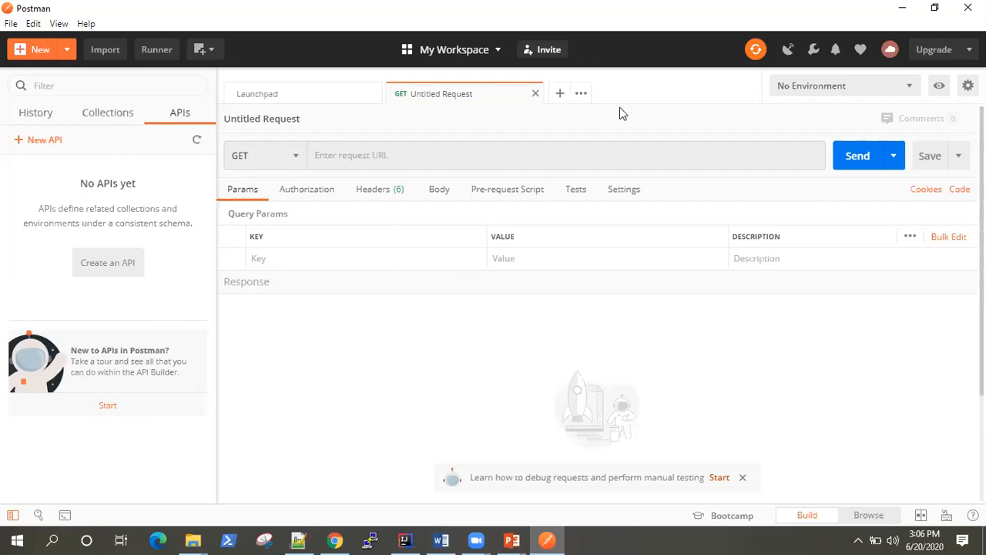